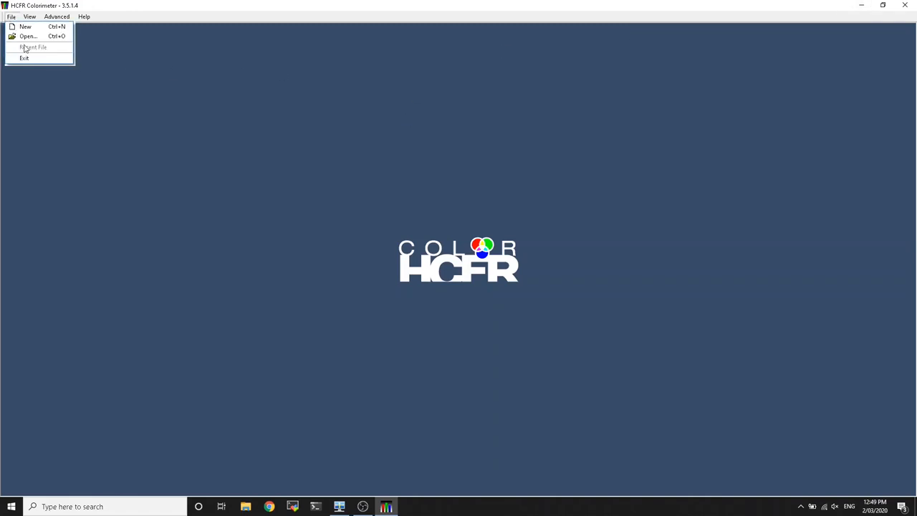
Step: Start a new measurement document with the automatic generator and the i1 DisplayPro meter
{"action": "left_click", "coordinate": [25, 26]}
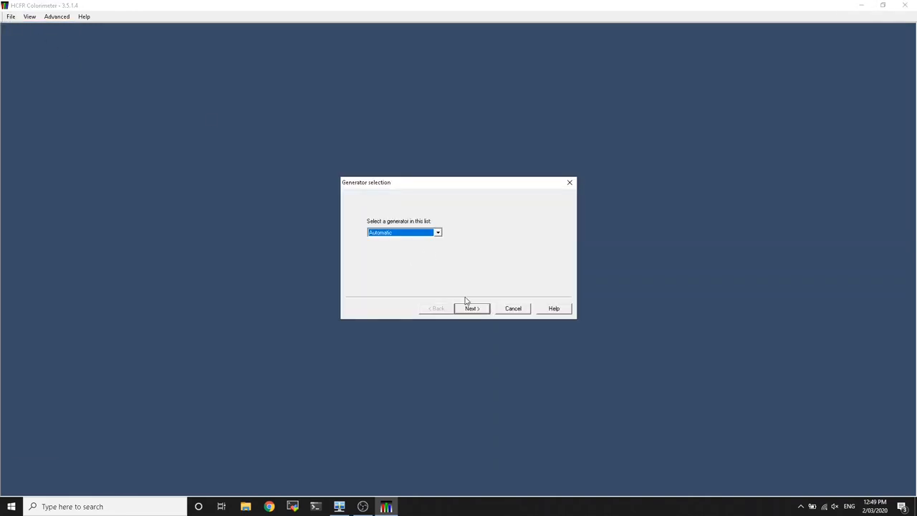
{"action": "left_click", "coordinate": [471, 308]}
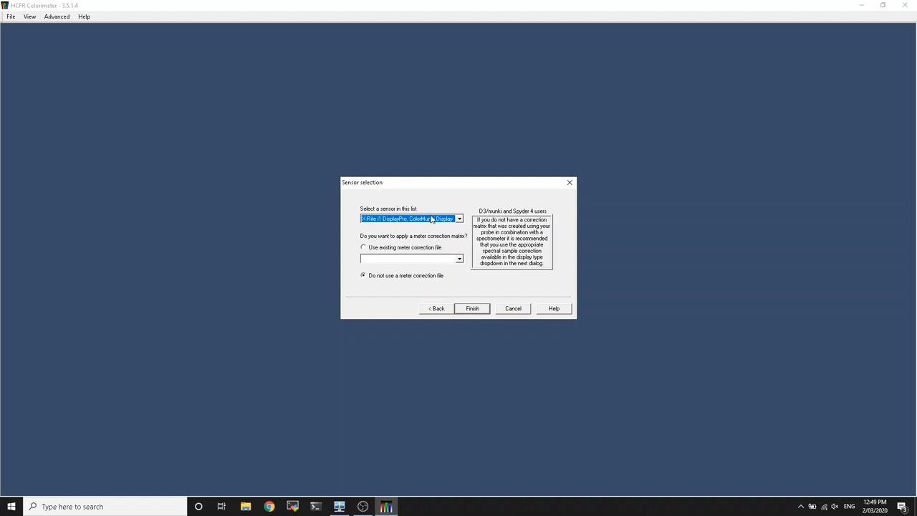
{"action": "left_click", "coordinate": [471, 308]}
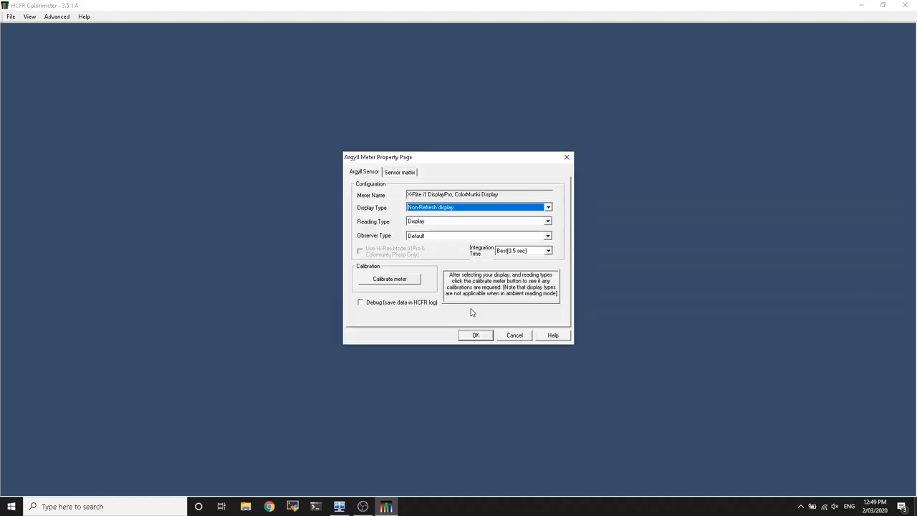
Step: Set the meter's display type to Refresh display and accept the test pattern settings
{"action": "left_click", "coordinate": [548, 207]}
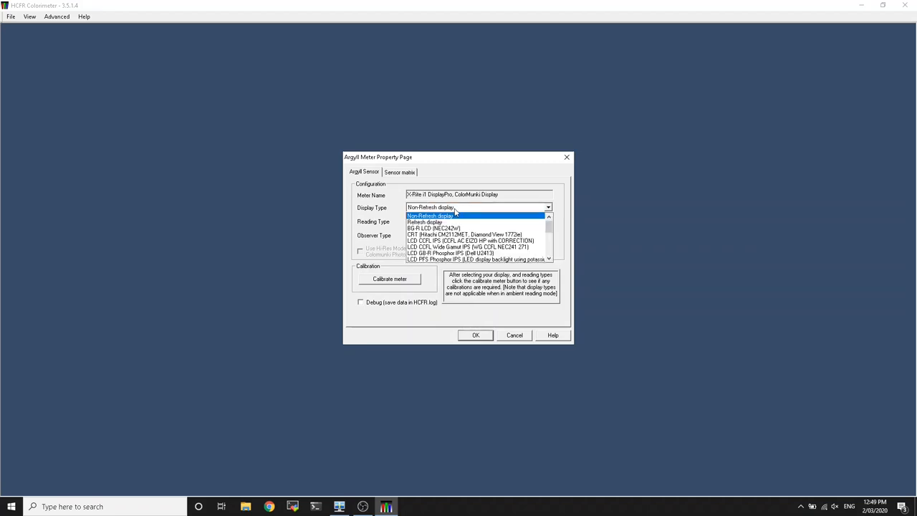
{"action": "left_click", "coordinate": [430, 216]}
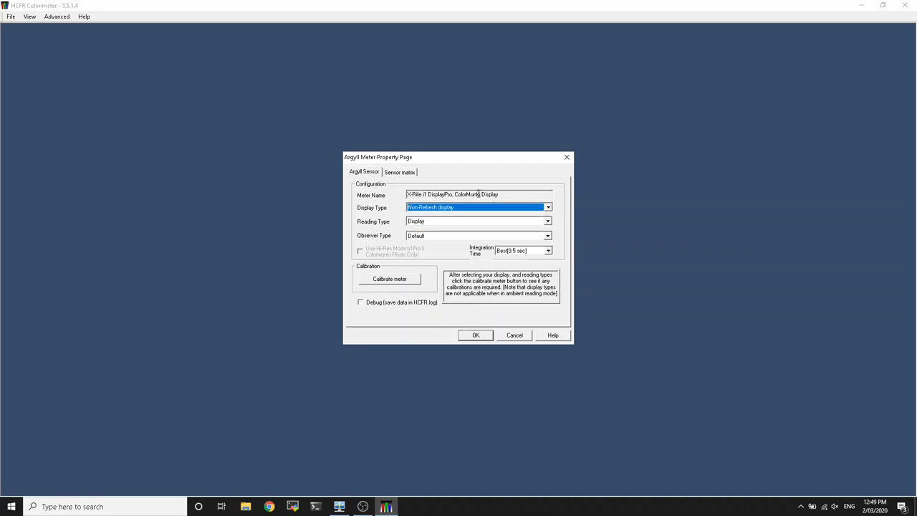
{"action": "mouse_move", "coordinate": [452, 207]}
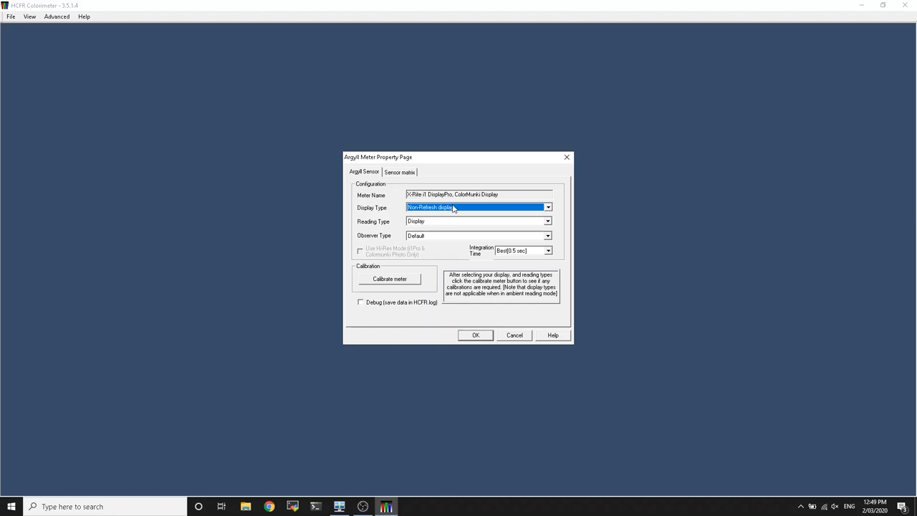
{"action": "left_click", "coordinate": [548, 207]}
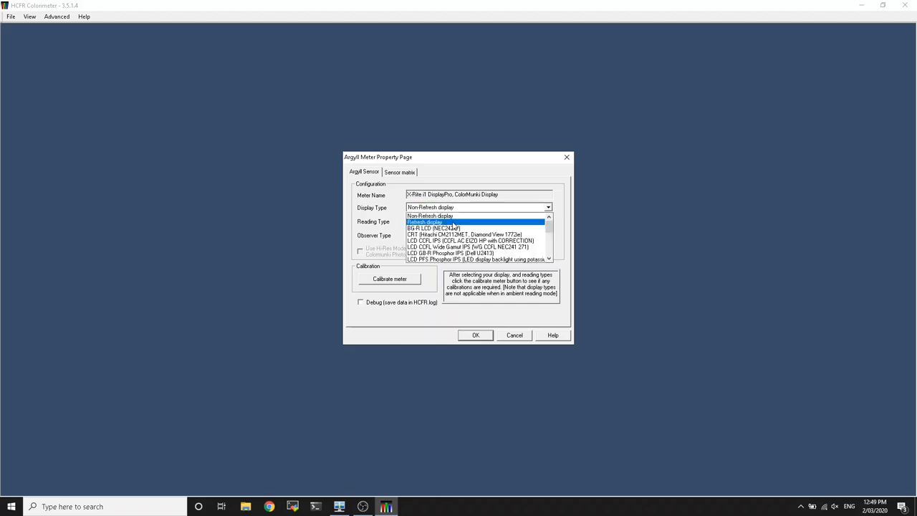
{"action": "left_click", "coordinate": [425, 221]}
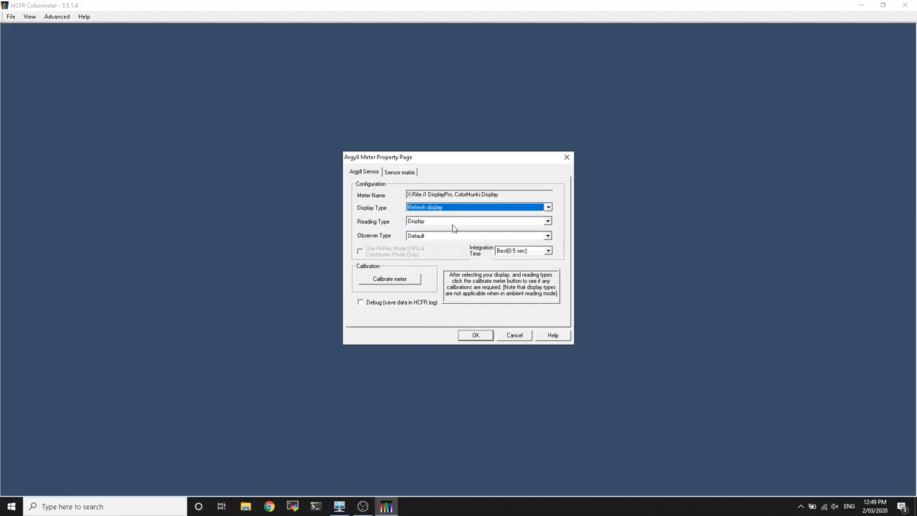
{"action": "mouse_move", "coordinate": [506, 344]}
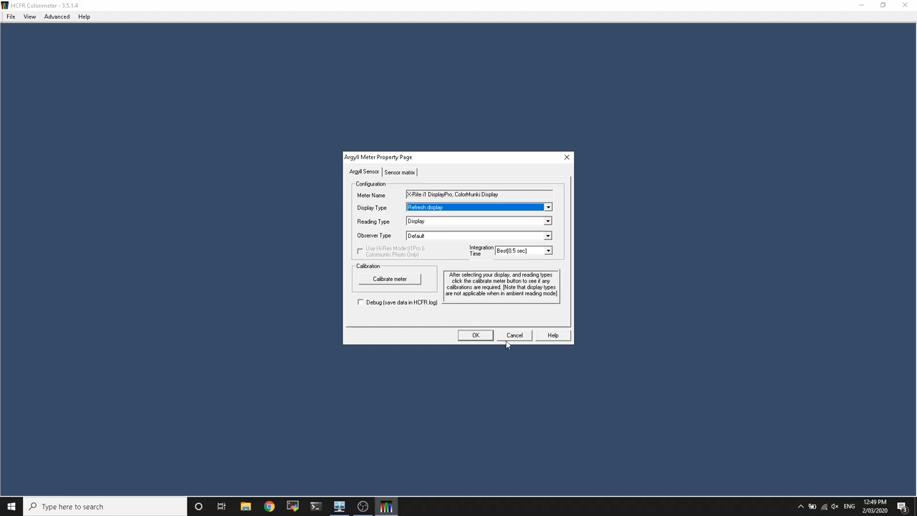
{"action": "left_click", "coordinate": [476, 334]}
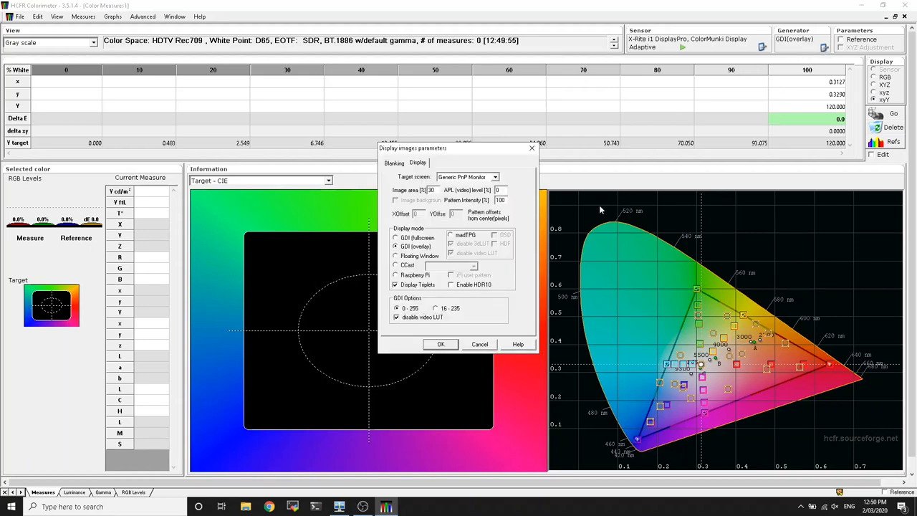
{"action": "left_click", "coordinate": [494, 177]}
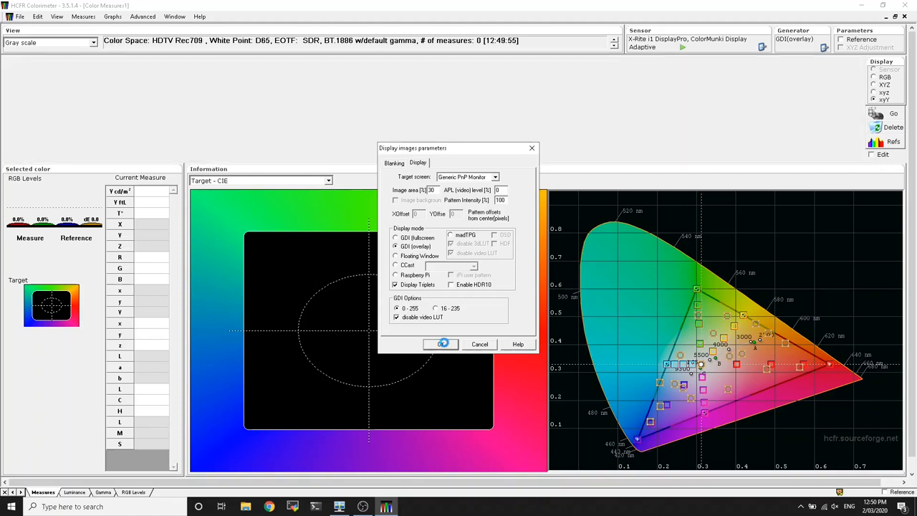
{"action": "left_click", "coordinate": [440, 344]}
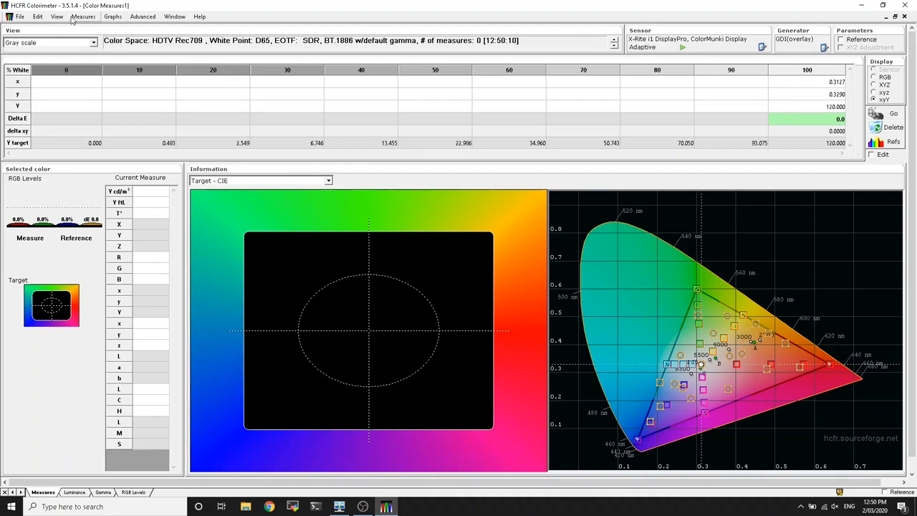
Step: Run the Gray scale measurement sequence across 0–100% white, yielding Delta E 2.7–5.5
{"action": "left_click", "coordinate": [57, 17]}
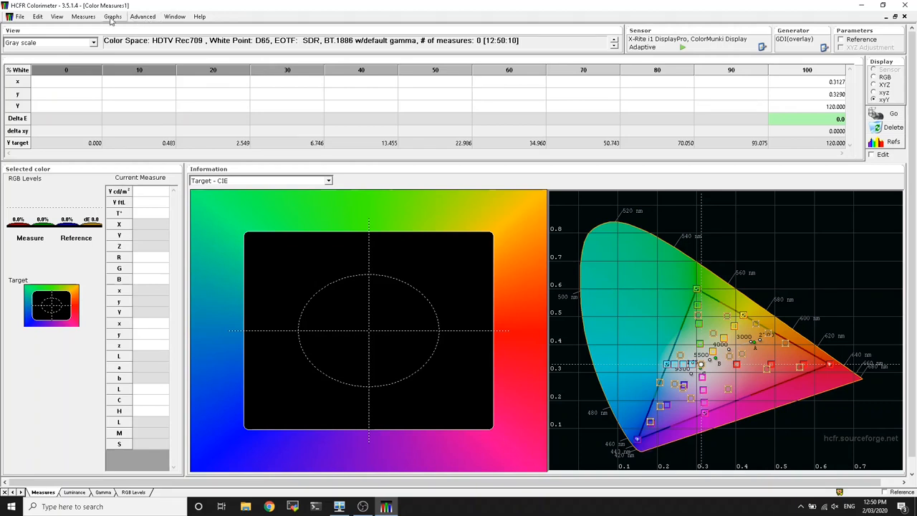
{"action": "left_click", "coordinate": [83, 16]}
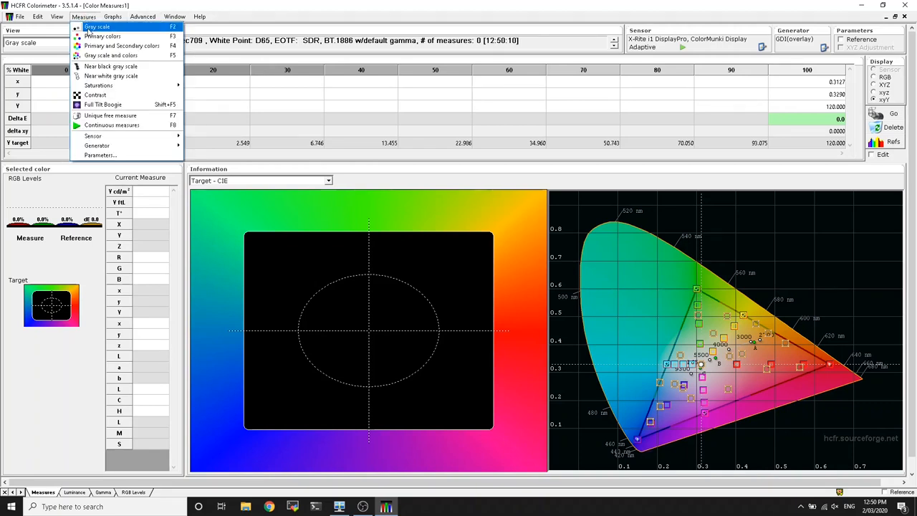
{"action": "left_click", "coordinate": [97, 26]}
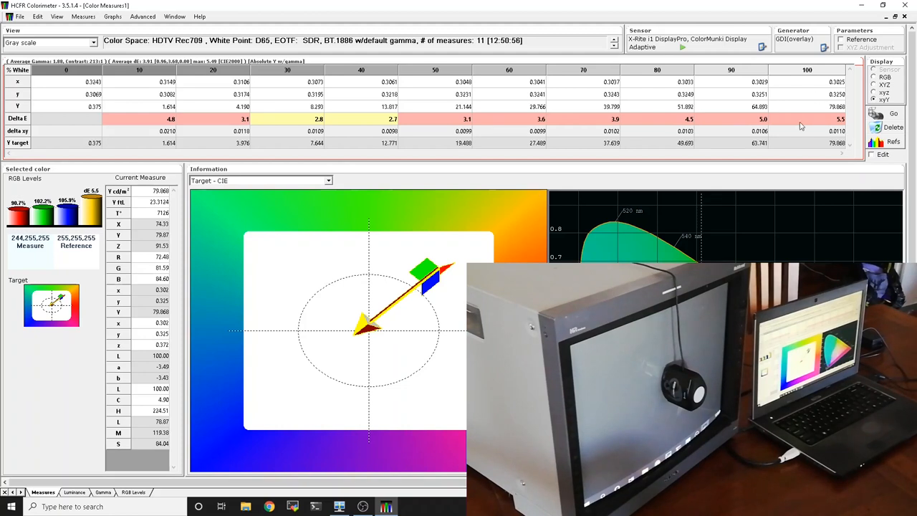
Step: Rerun the Gray scale sweep after adjusting the monitor, reaching peak white 68.4 cd/m²
{"action": "left_click", "coordinate": [83, 17]}
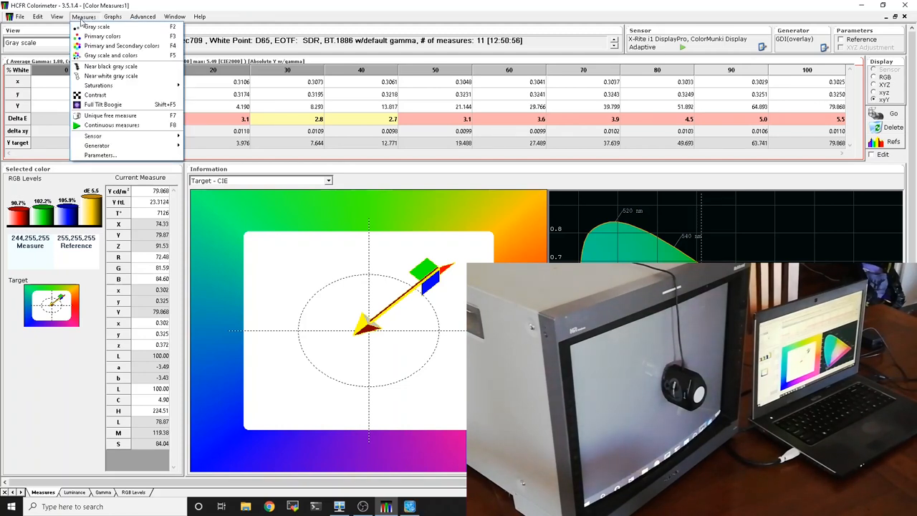
{"action": "left_click", "coordinate": [110, 115]}
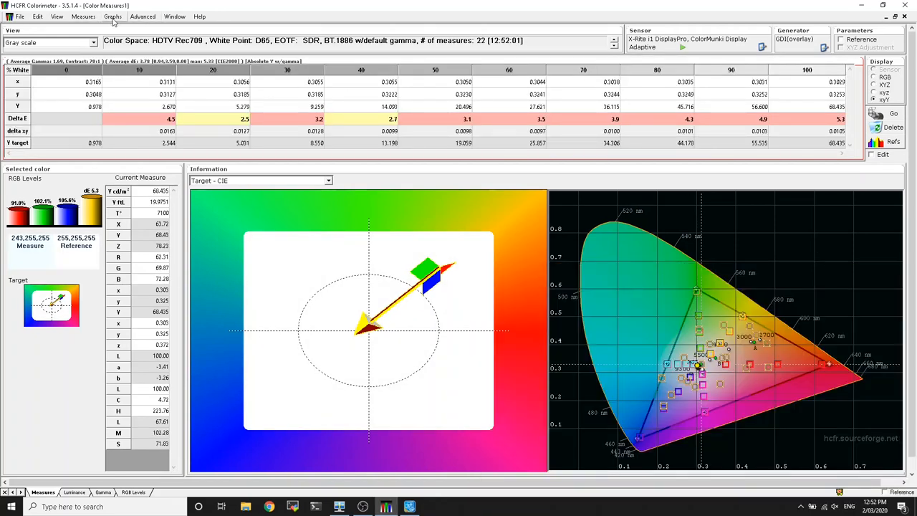
Step: Review the CIE, luminance, gamma and RGB balance graphs for the second sweep
{"action": "left_click", "coordinate": [113, 16]}
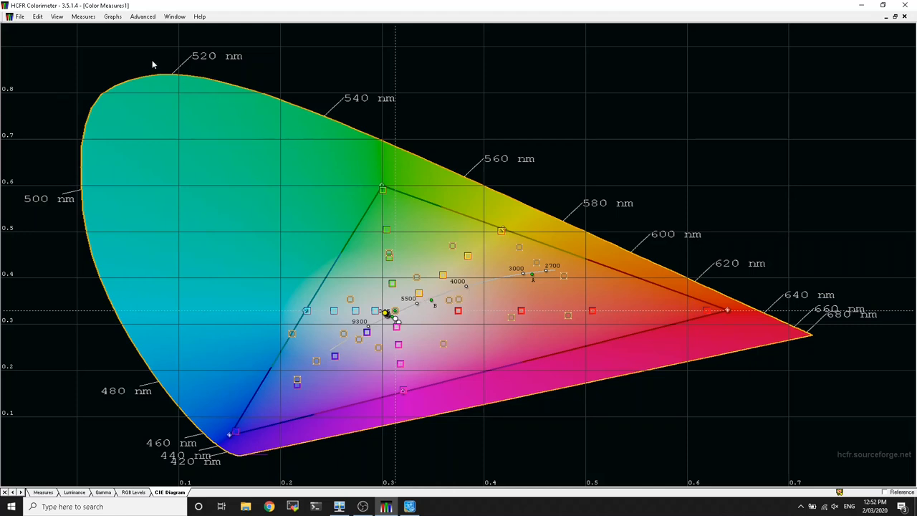
{"action": "left_click", "coordinate": [113, 15]}
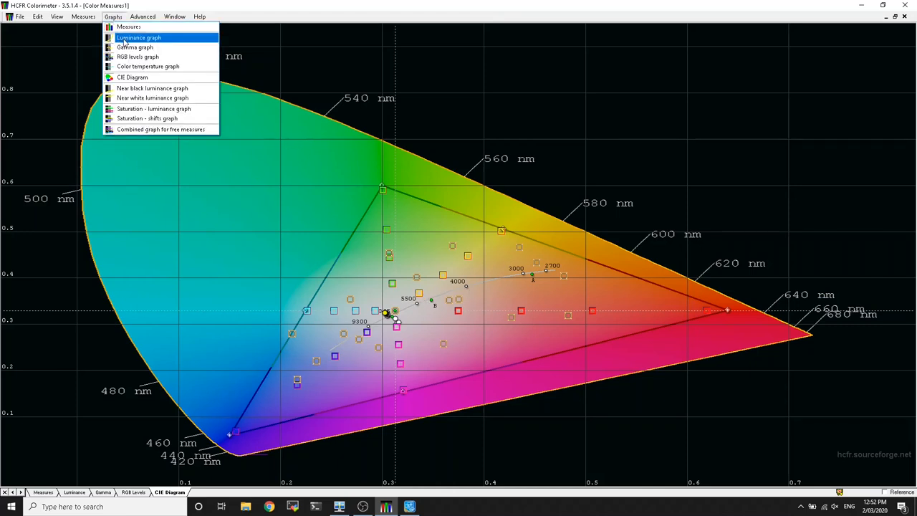
{"action": "left_click", "coordinate": [138, 38]}
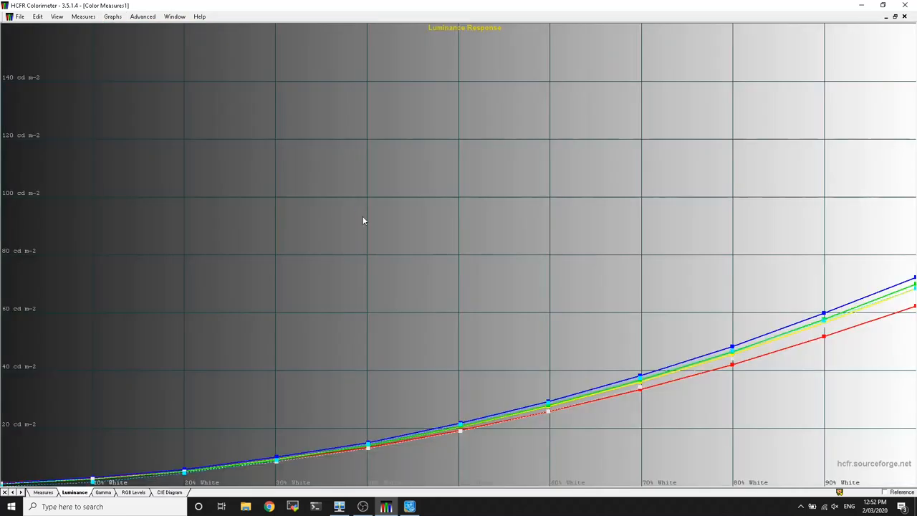
{"action": "mouse_move", "coordinate": [829, 351]}
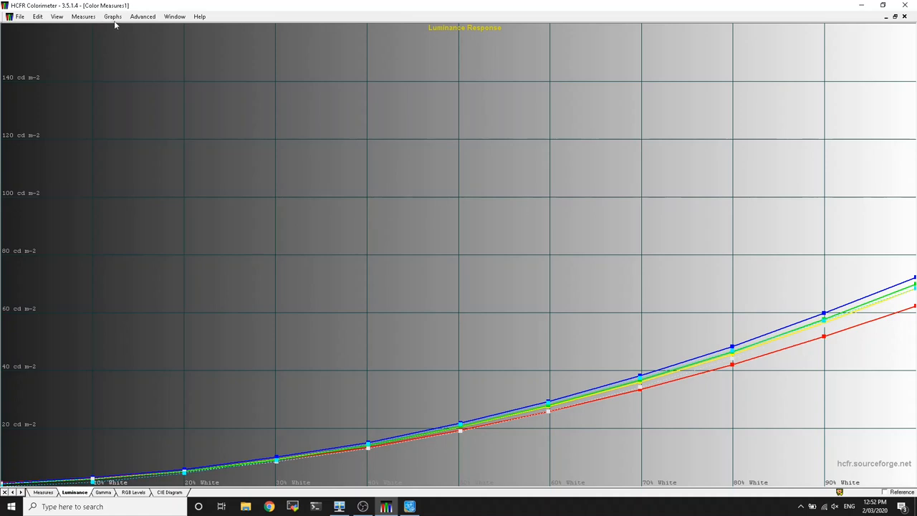
{"action": "left_click", "coordinate": [112, 17]}
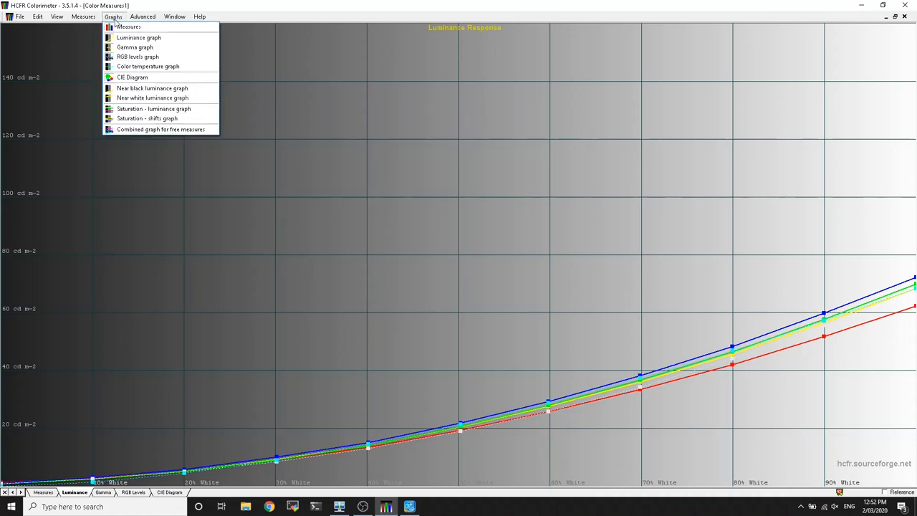
{"action": "left_click", "coordinate": [134, 47]}
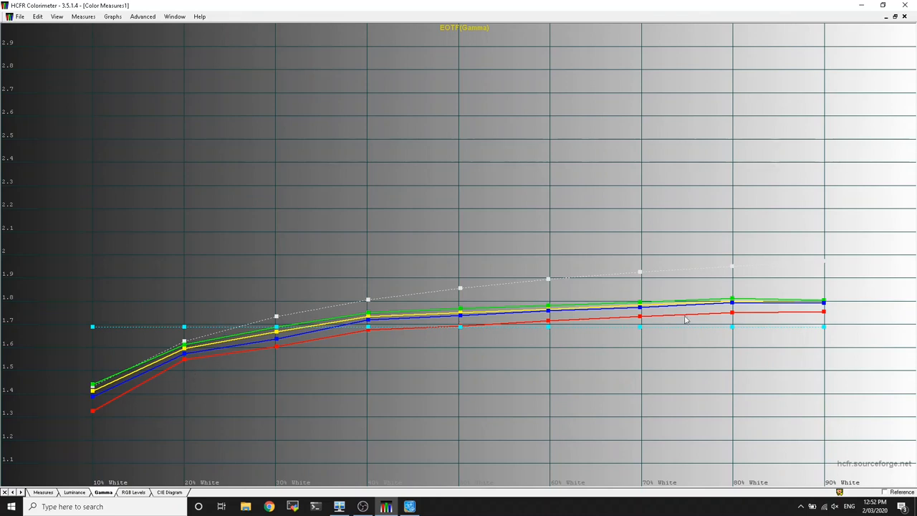
{"action": "mouse_move", "coordinate": [374, 112]}
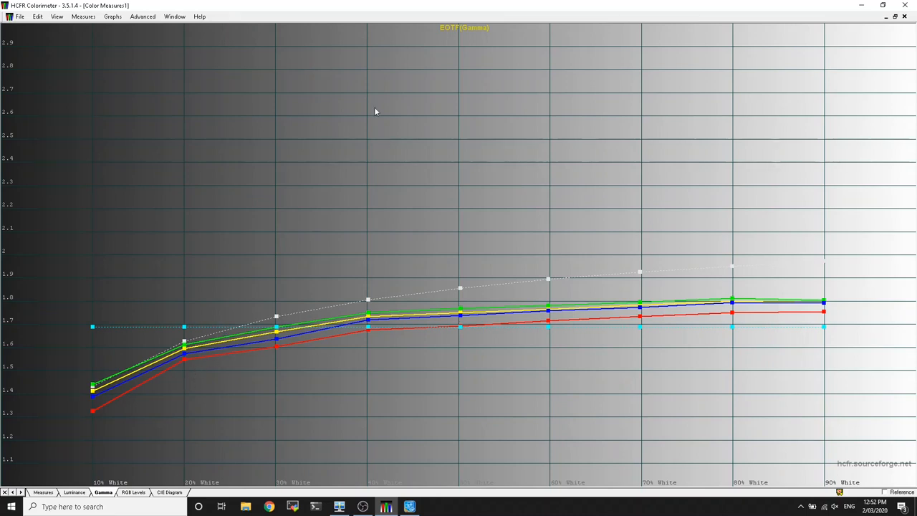
{"action": "left_click", "coordinate": [112, 16]}
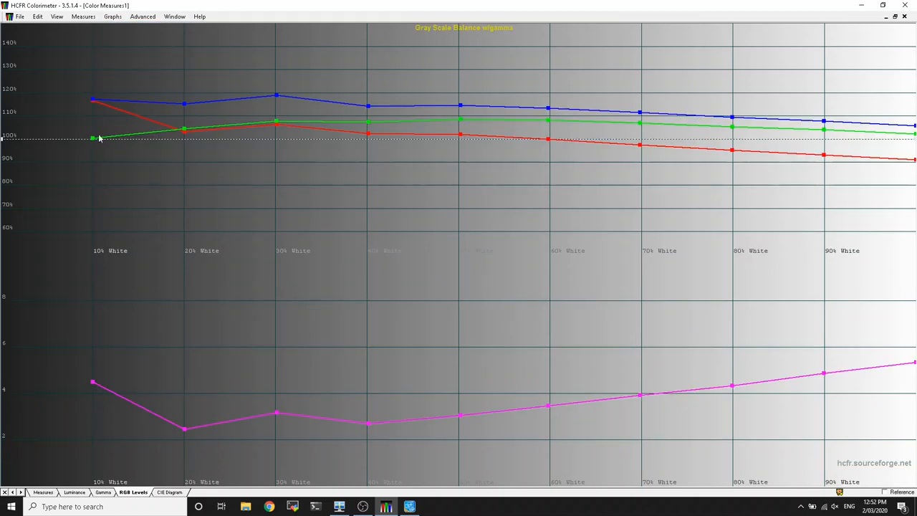
{"action": "mouse_move", "coordinate": [838, 163]}
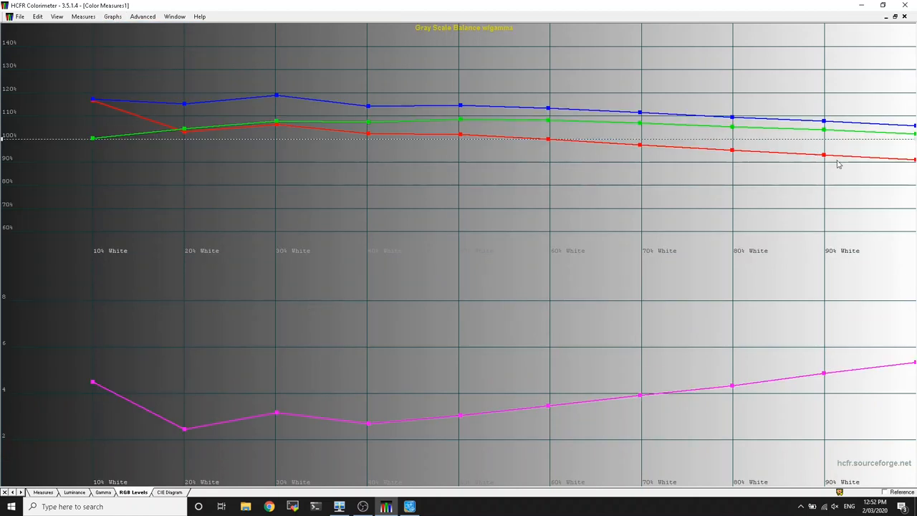
{"action": "mouse_move", "coordinate": [667, 388]}
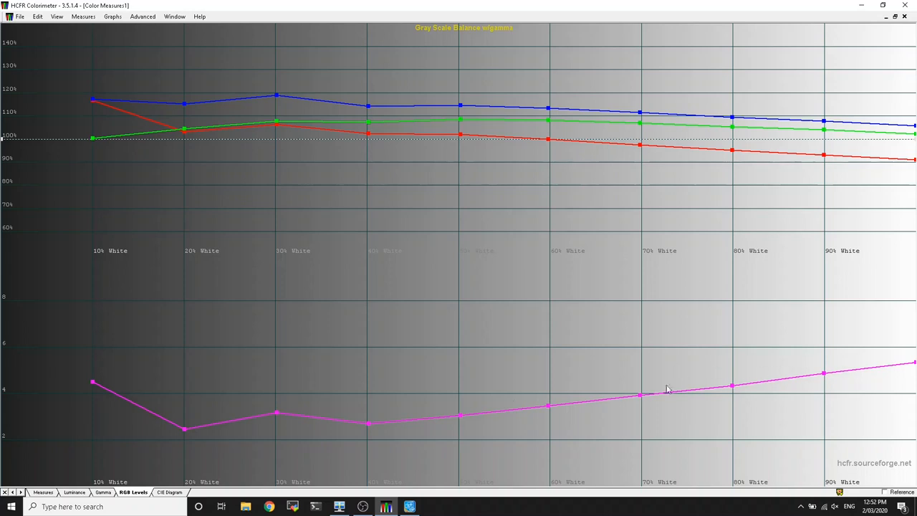
{"action": "mouse_move", "coordinate": [184, 239]}
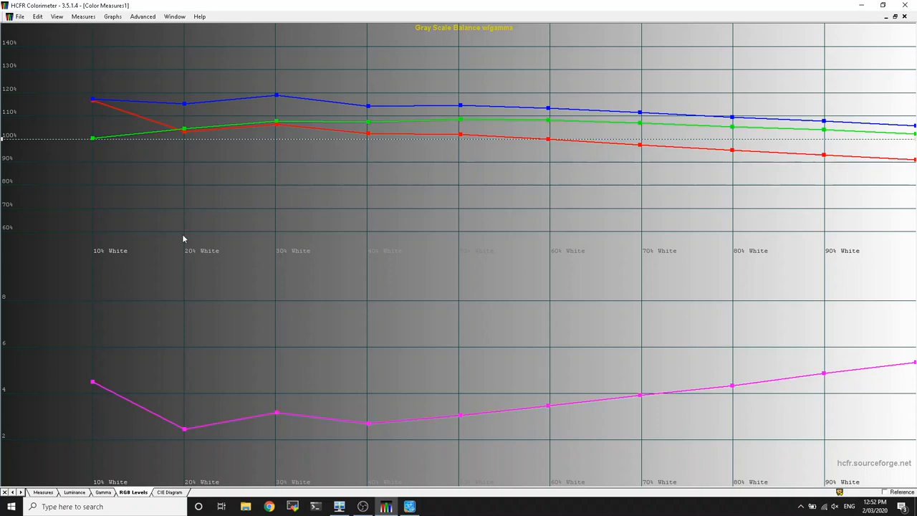
{"action": "left_click", "coordinate": [83, 16]}
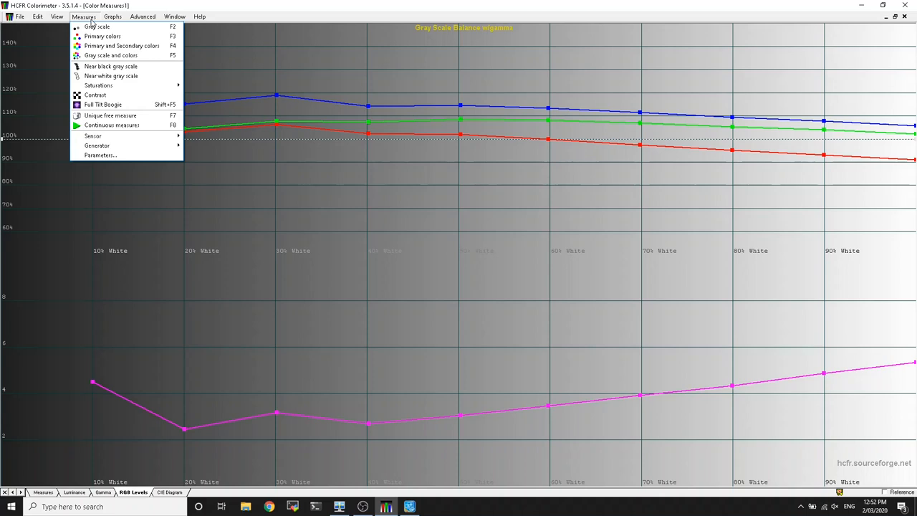
Step: Return to the measurements table and select the 70% gray step (36.1 cd/m², Delta E 3.9)
{"action": "left_click", "coordinate": [98, 26]}
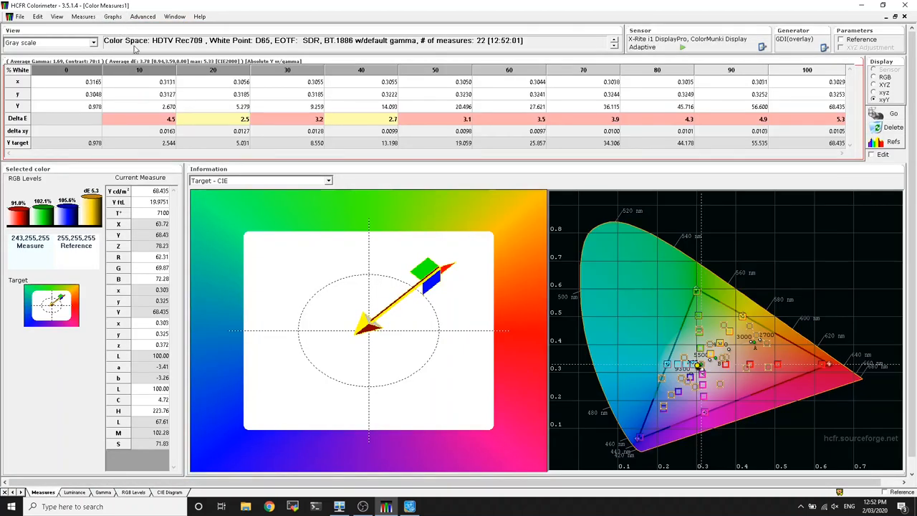
{"action": "mouse_move", "coordinate": [523, 114]}
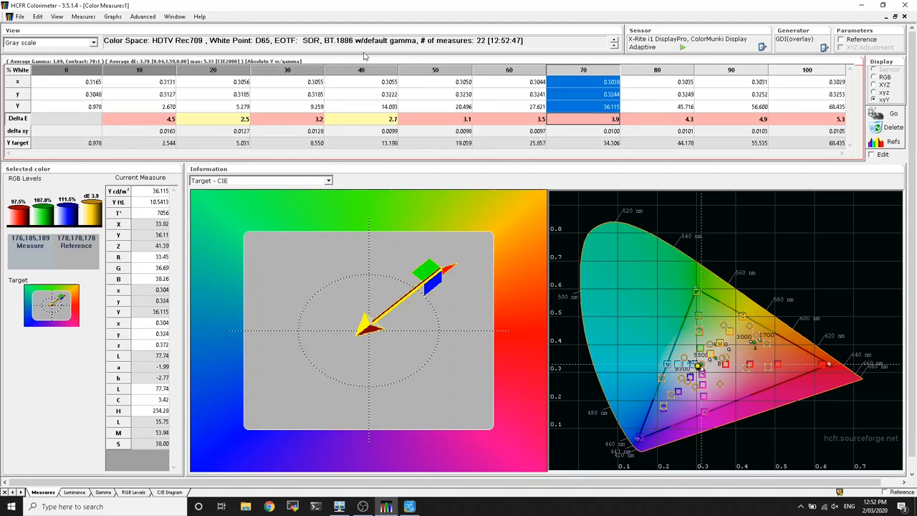
{"action": "left_click", "coordinate": [83, 17]}
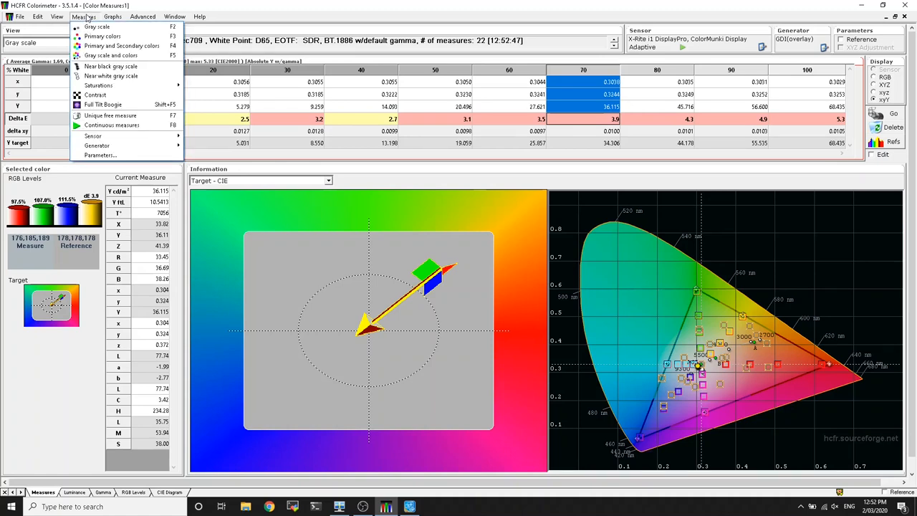
{"action": "mouse_move", "coordinate": [92, 136]}
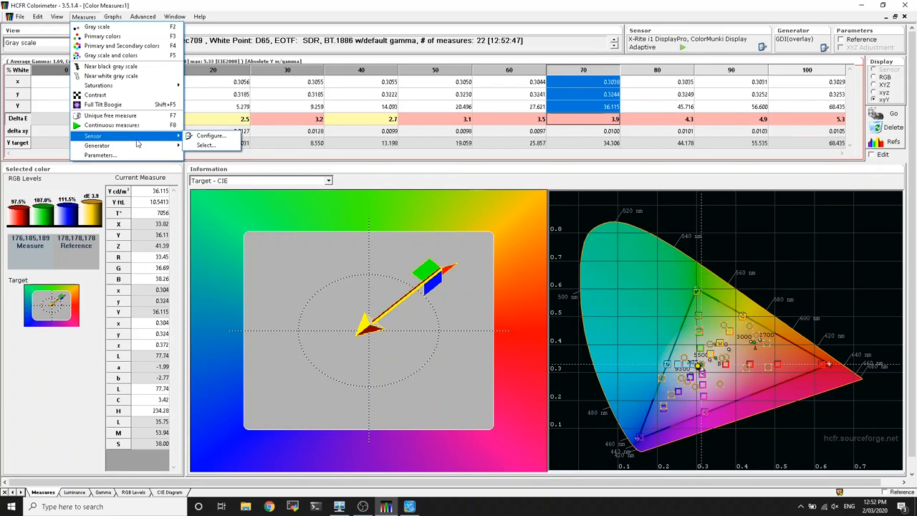
{"action": "left_click", "coordinate": [144, 17]}
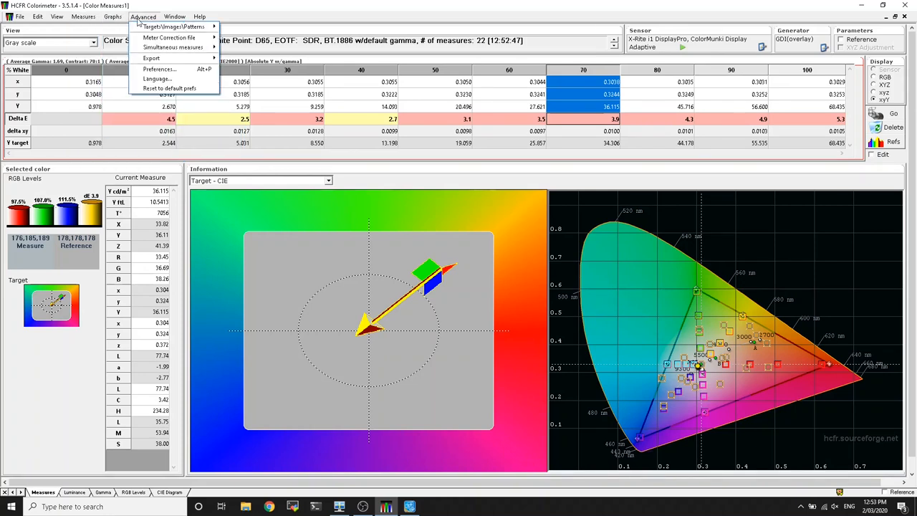
{"action": "left_click", "coordinate": [113, 17]}
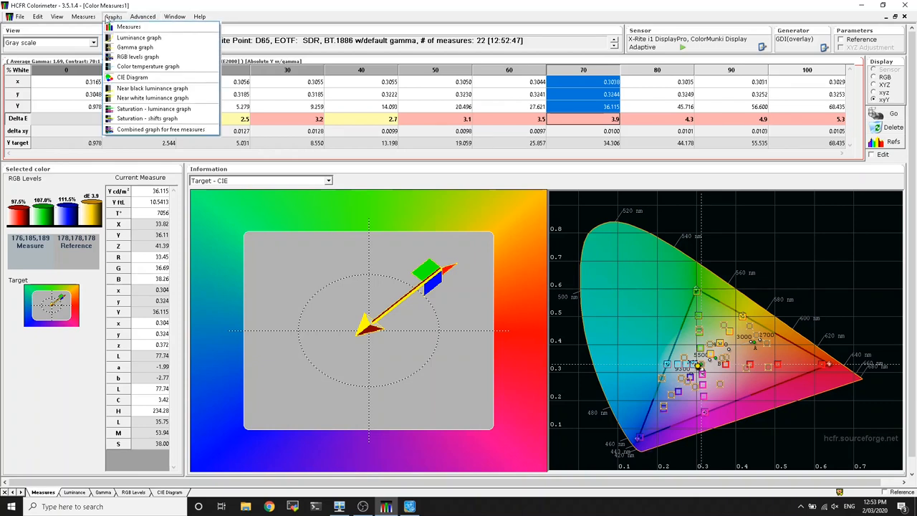
Step: Run continuous measures on the 70% step while tuning gain to Delta E 0.2
{"action": "left_click", "coordinate": [83, 17]}
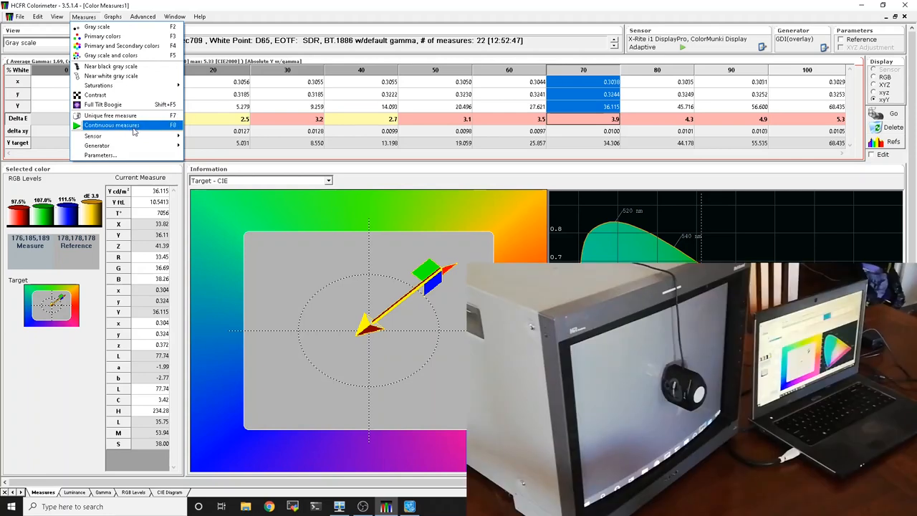
{"action": "mouse_move", "coordinate": [134, 129]}
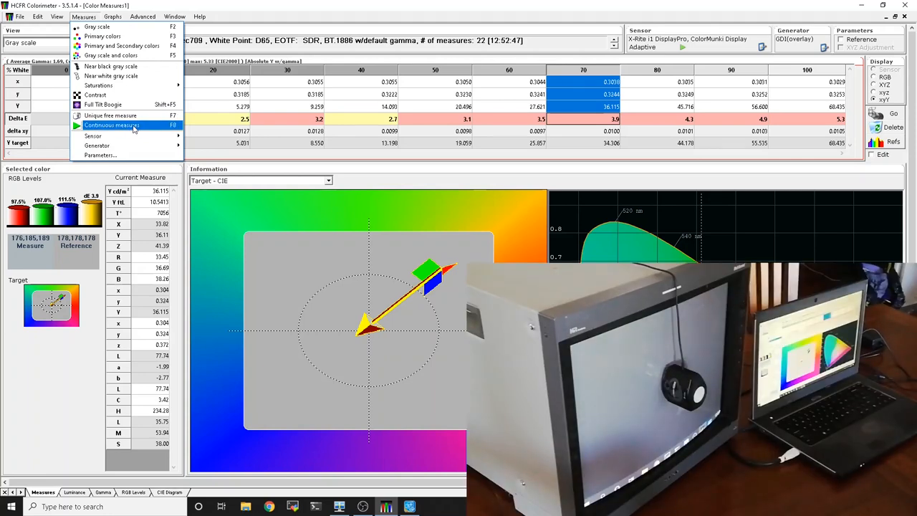
{"action": "left_click", "coordinate": [111, 125]}
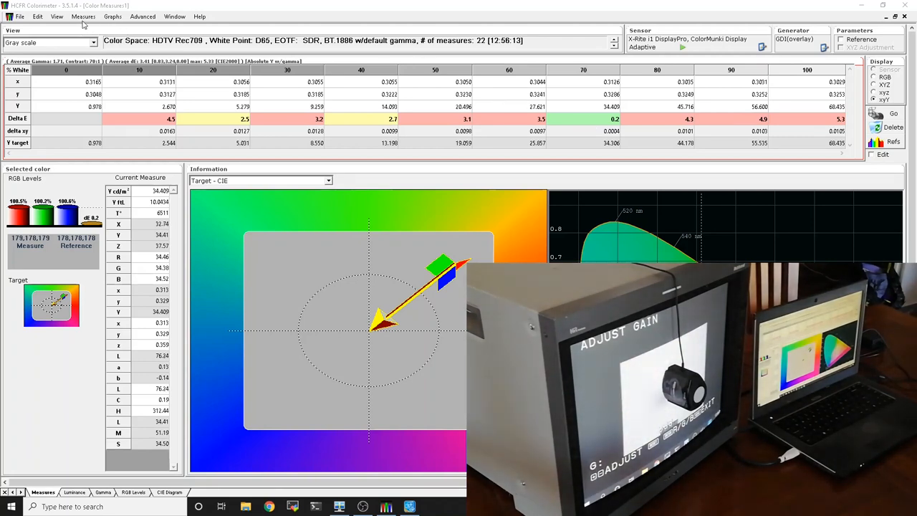
Step: Re-measure the full gray scale, giving white 64.7 cd/m² and average Delta E about 2.0
{"action": "left_click", "coordinate": [83, 16]}
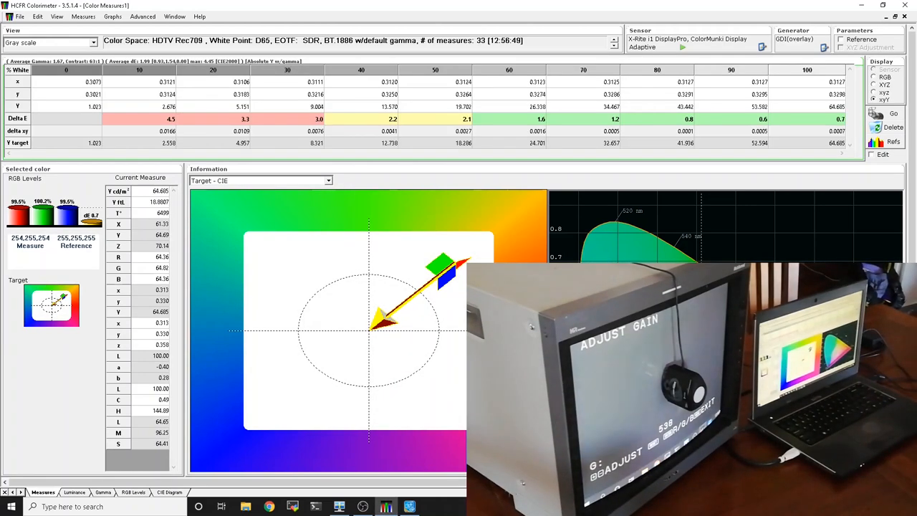
{"action": "mouse_move", "coordinate": [238, 117]}
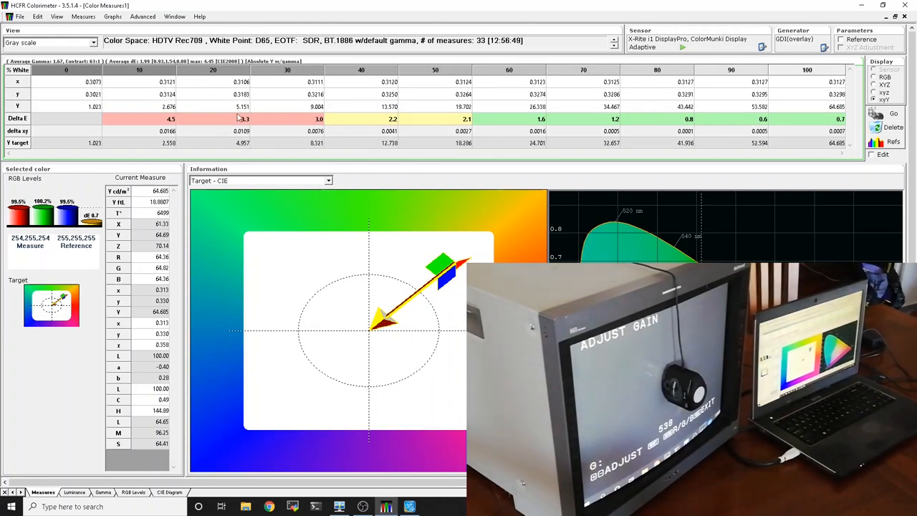
Step: Select the 20% gray step and tune it under continuous measures to Delta E 0.2
{"action": "left_click", "coordinate": [112, 16]}
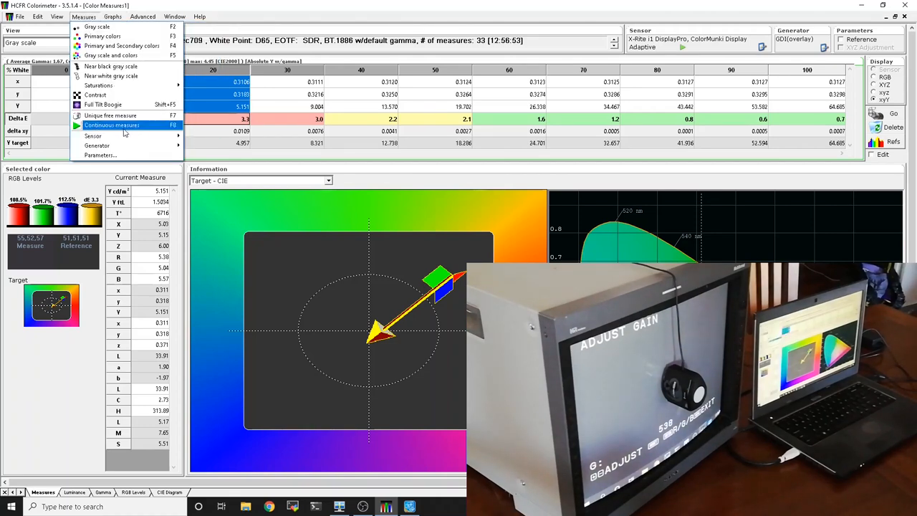
{"action": "left_click", "coordinate": [112, 125]}
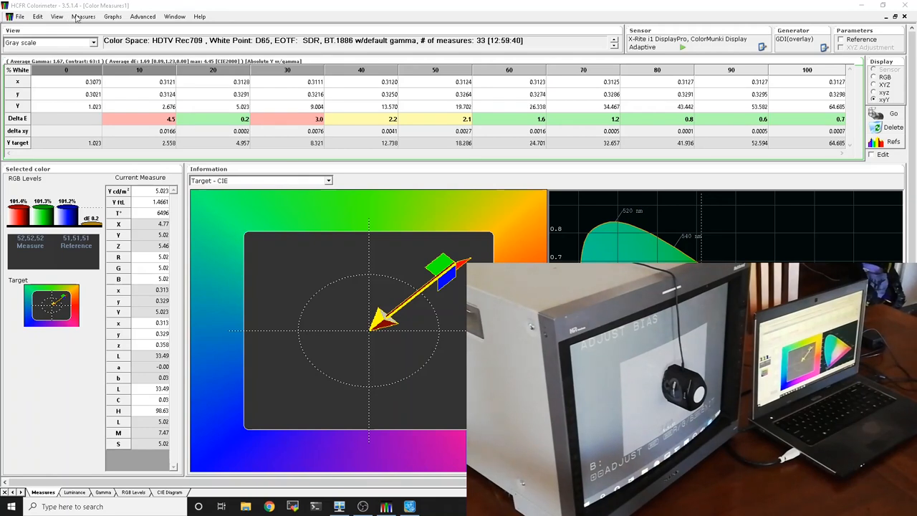
Step: Choose Measures > Continuous measures (F8) for live readings of the gray patch
{"action": "left_click", "coordinate": [83, 16]}
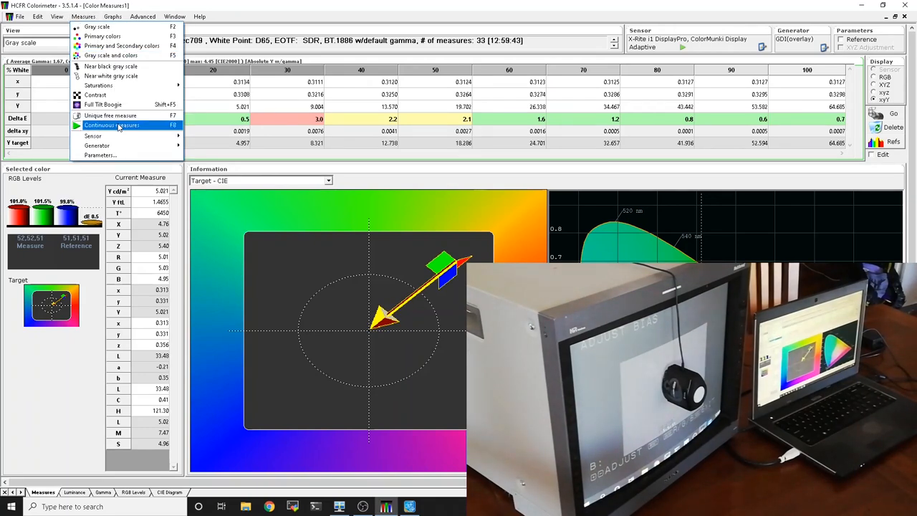
{"action": "left_click", "coordinate": [111, 125]}
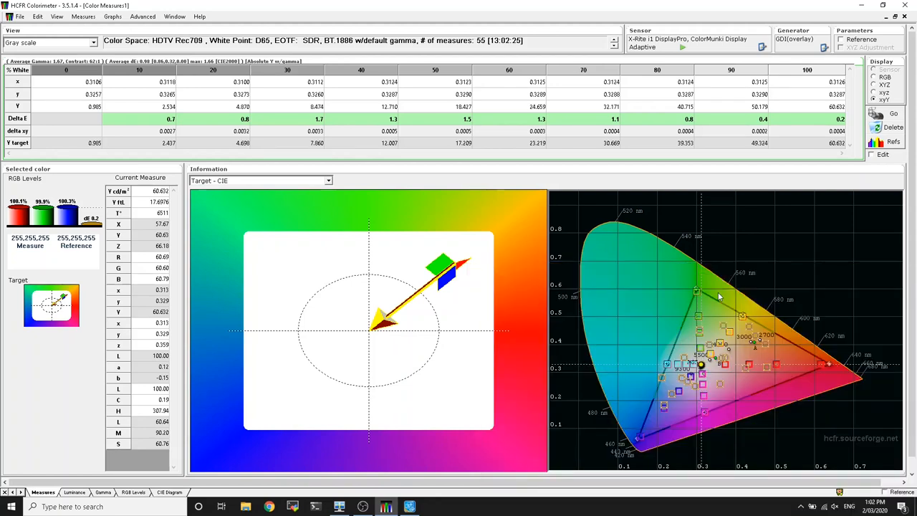
{"action": "mouse_move", "coordinate": [722, 297]}
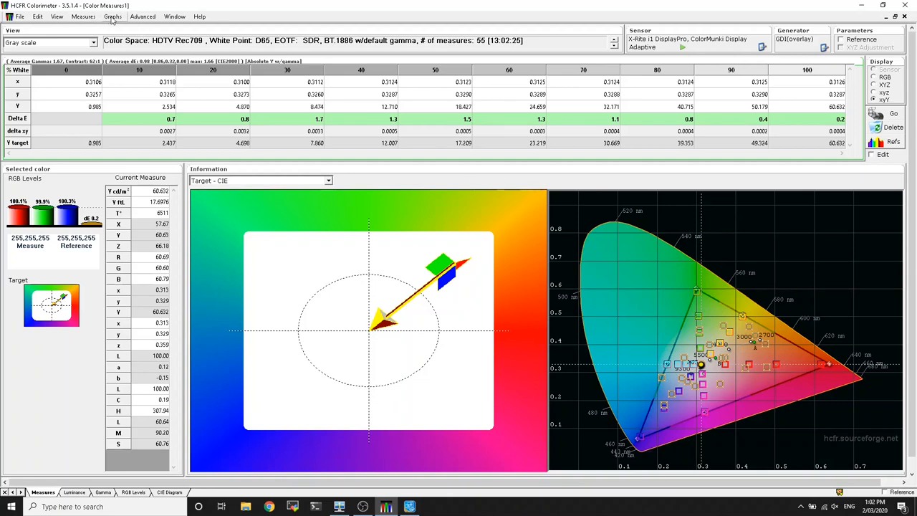
Step: Show the Luminance Response graph, tracking its target curve up to about 60 cd/m²
{"action": "left_click", "coordinate": [113, 17]}
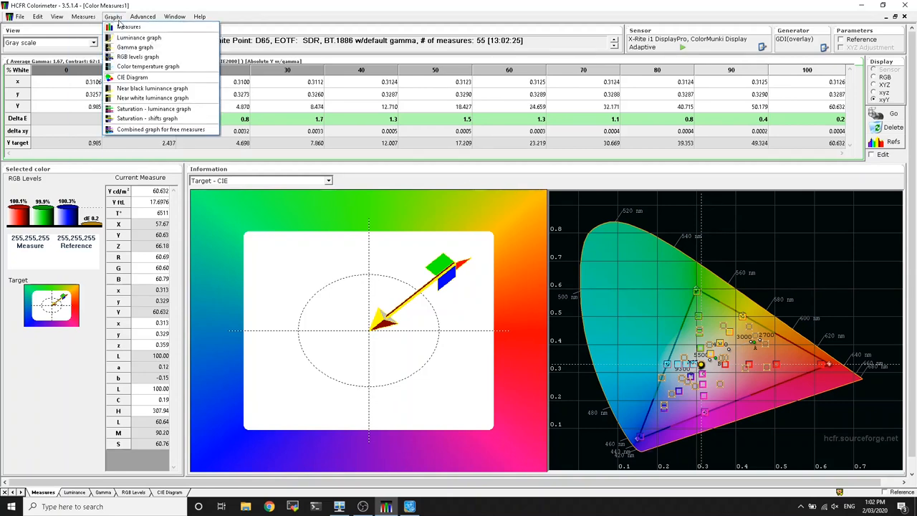
{"action": "left_click", "coordinate": [139, 36]}
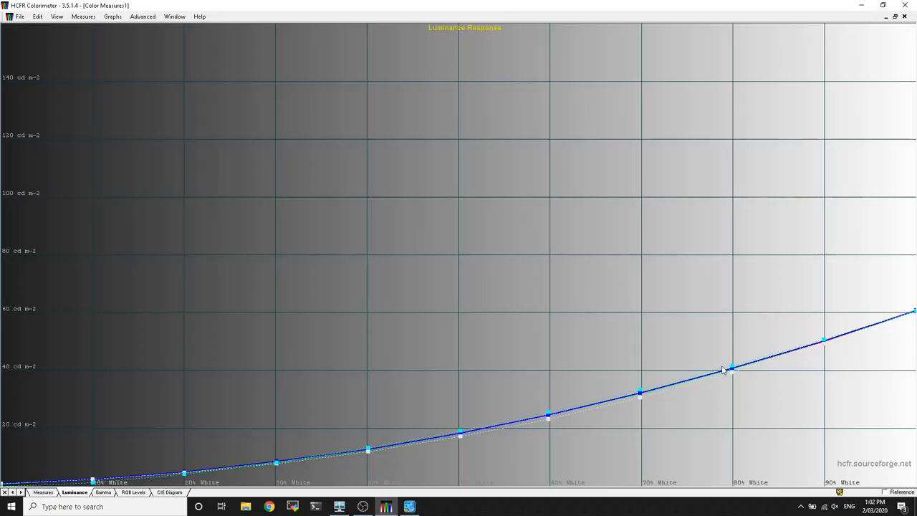
{"action": "mouse_move", "coordinate": [271, 133]}
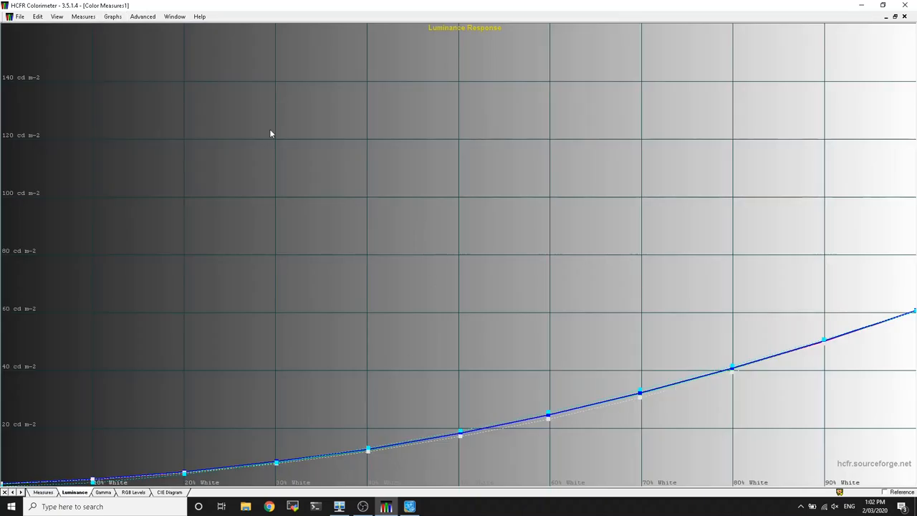
Step: Display the gamma graph, with red, green and blue curves rising from about 1.4 to 1.8
{"action": "left_click", "coordinate": [112, 17]}
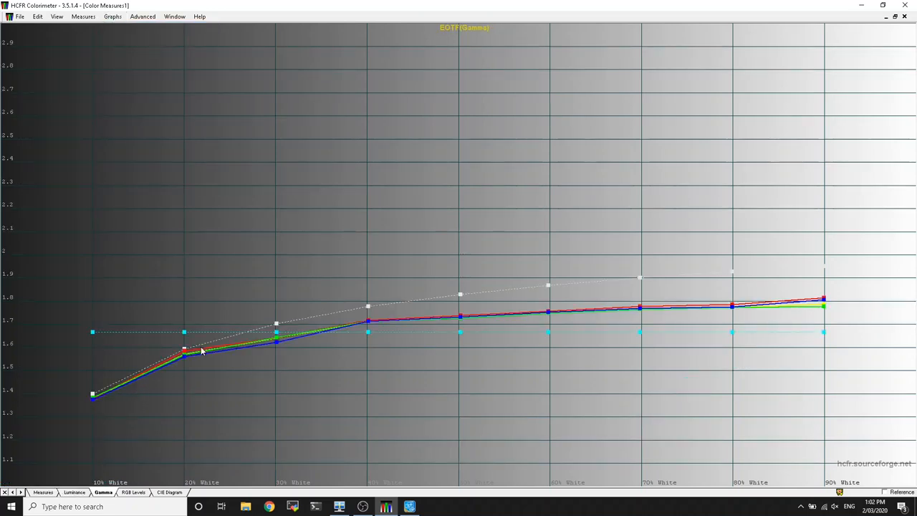
{"action": "mouse_move", "coordinate": [772, 313]}
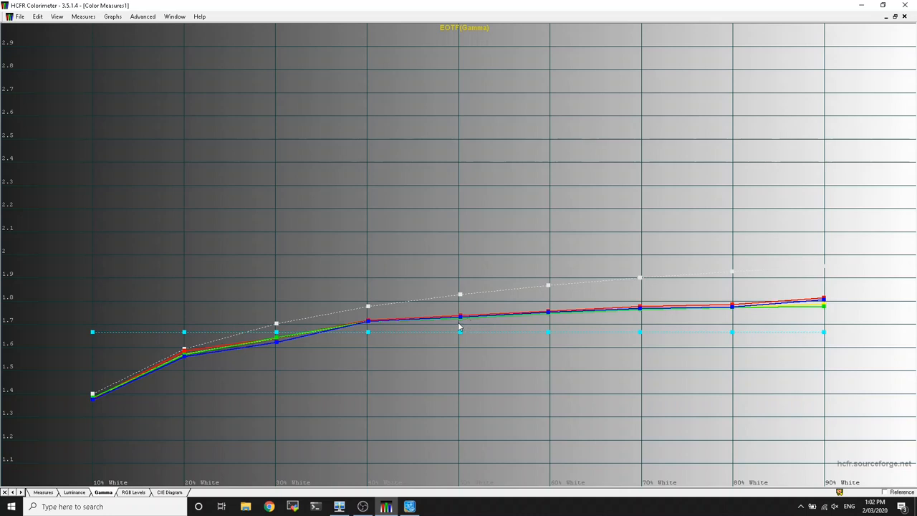
{"action": "left_click", "coordinate": [113, 16]}
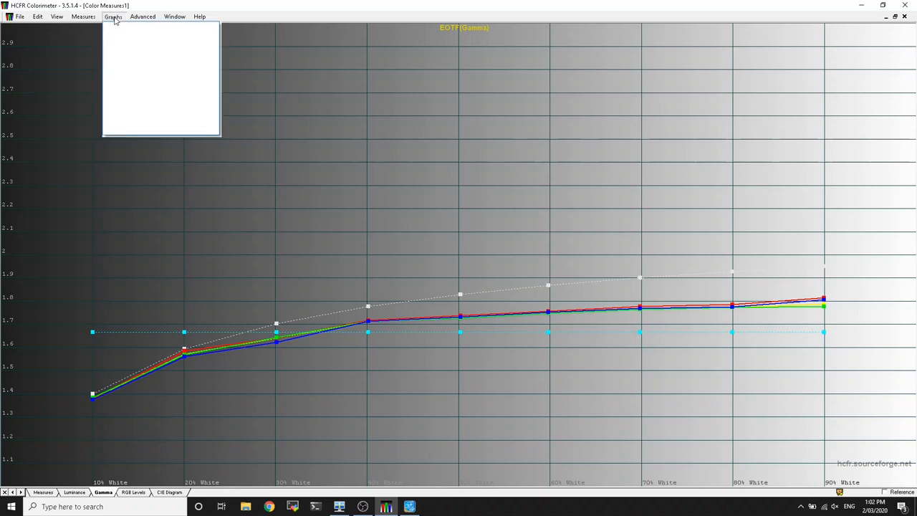
{"action": "left_click", "coordinate": [112, 16]}
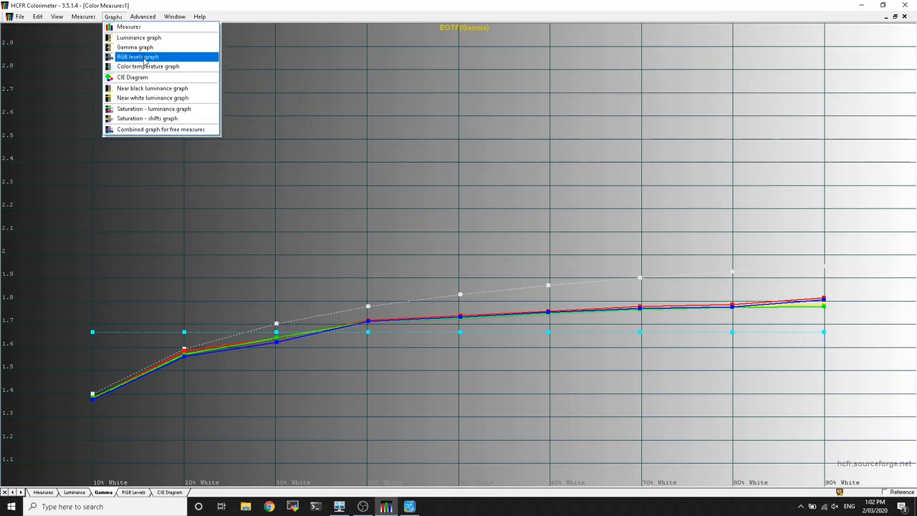
Step: Show the Gray Scale Balance RGB levels graph, with channels tracking about 100–110%
{"action": "left_click", "coordinate": [137, 56]}
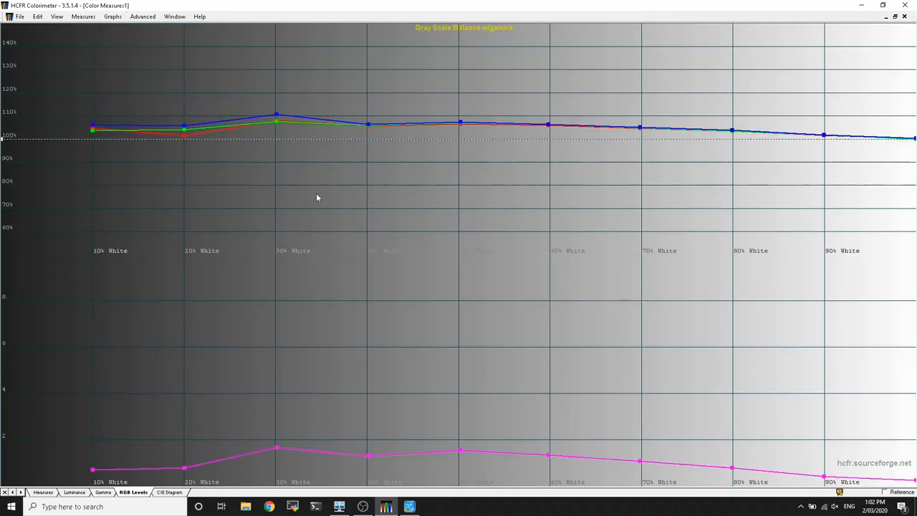
{"action": "mouse_move", "coordinate": [289, 128]}
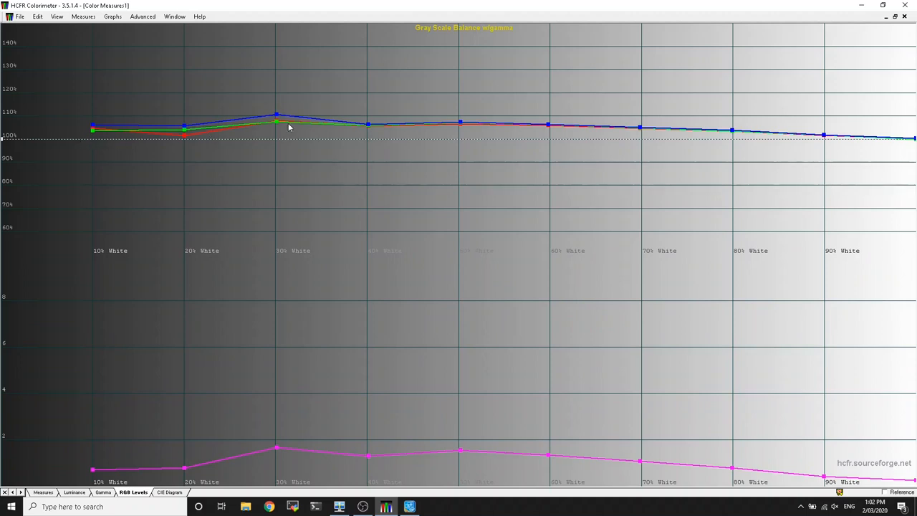
{"action": "mouse_move", "coordinate": [773, 136]}
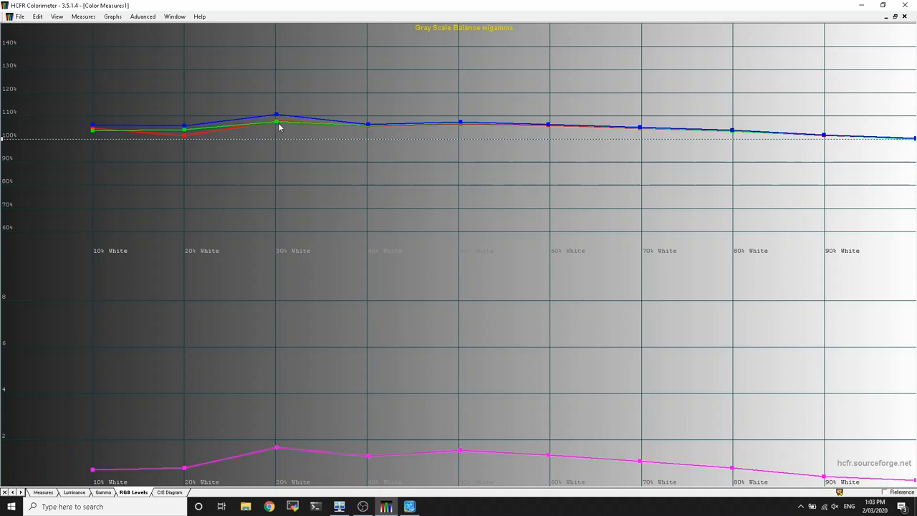
{"action": "mouse_move", "coordinate": [76, 48]}
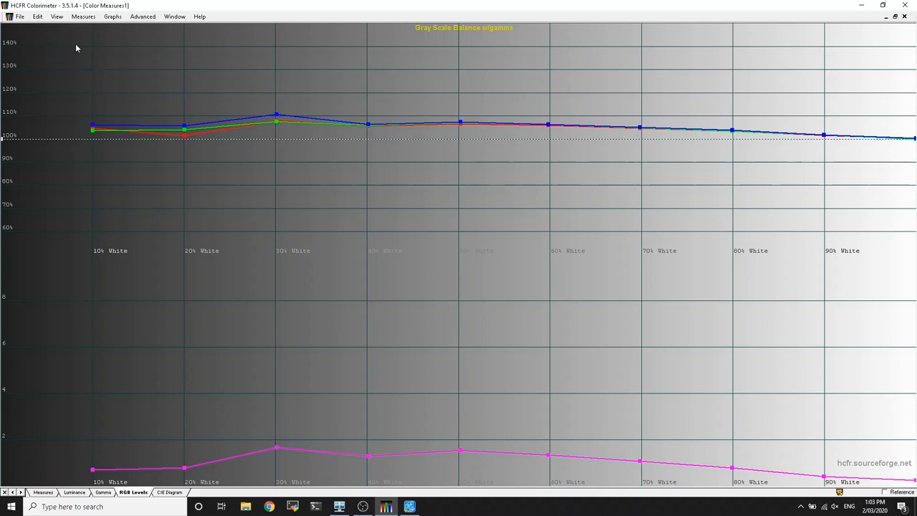
{"action": "left_click", "coordinate": [113, 16]}
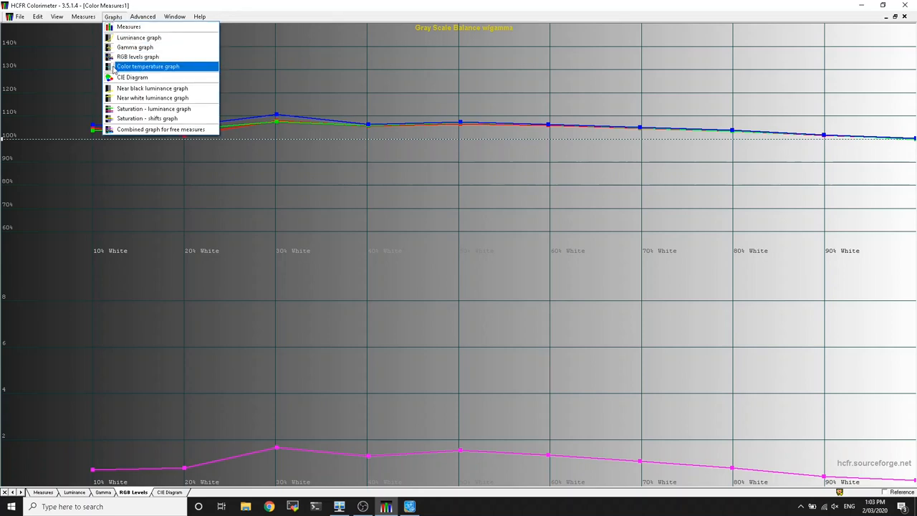
Step: Show the colour temperature graph, holding near 6500K across grayscale steps
{"action": "left_click", "coordinate": [148, 66]}
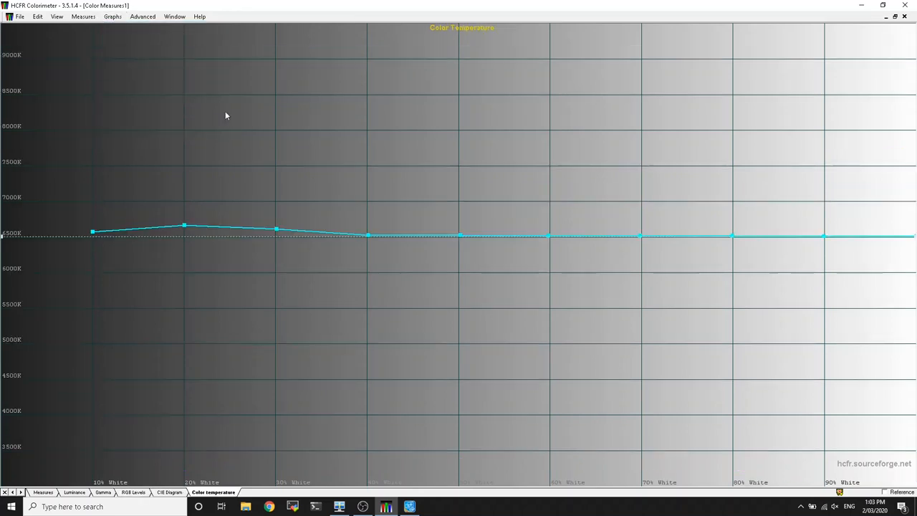
{"action": "mouse_move", "coordinate": [301, 247]}
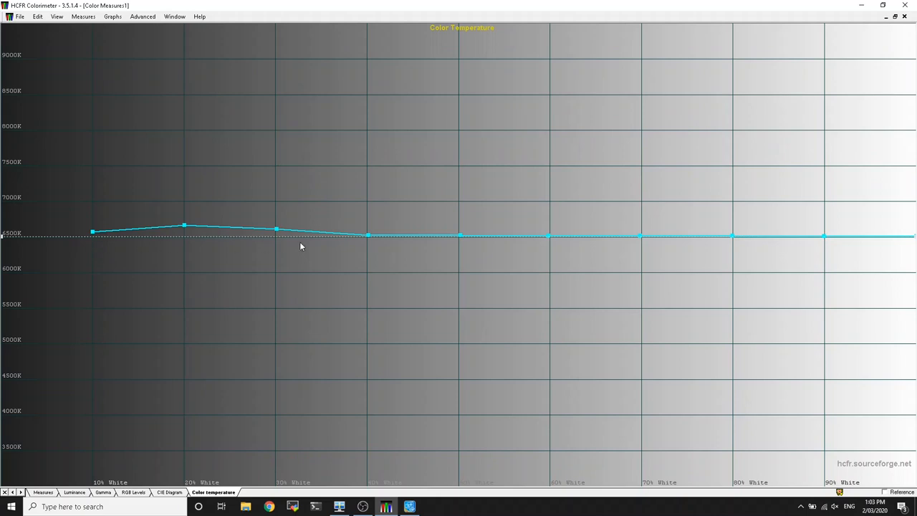
{"action": "mouse_move", "coordinate": [304, 242]}
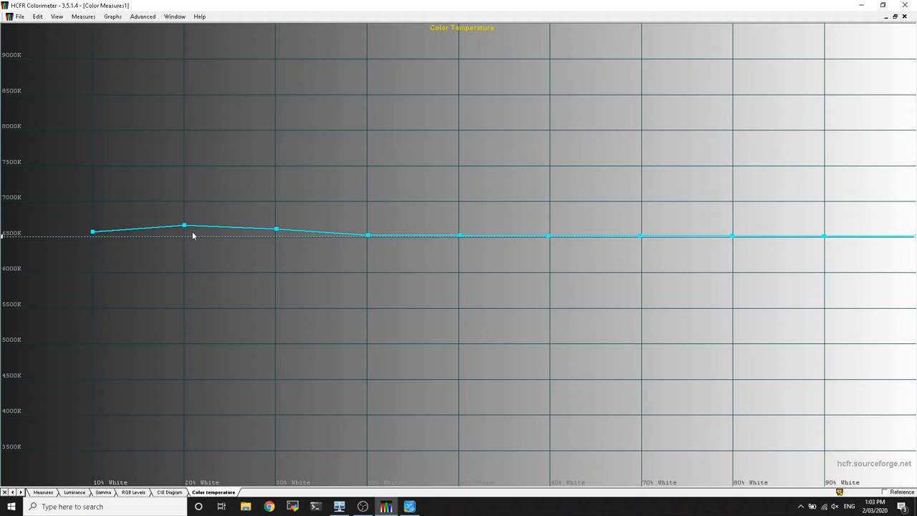
{"action": "mouse_move", "coordinate": [113, 32]}
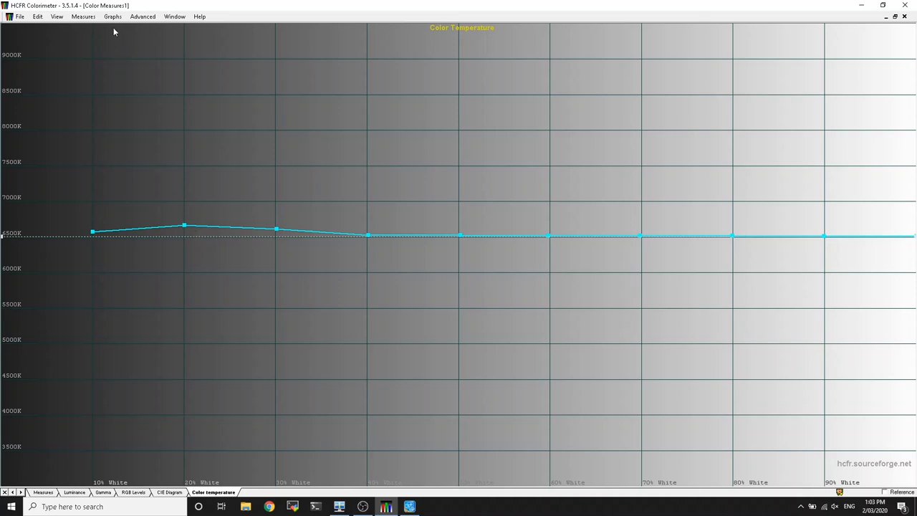
{"action": "left_click", "coordinate": [112, 16]}
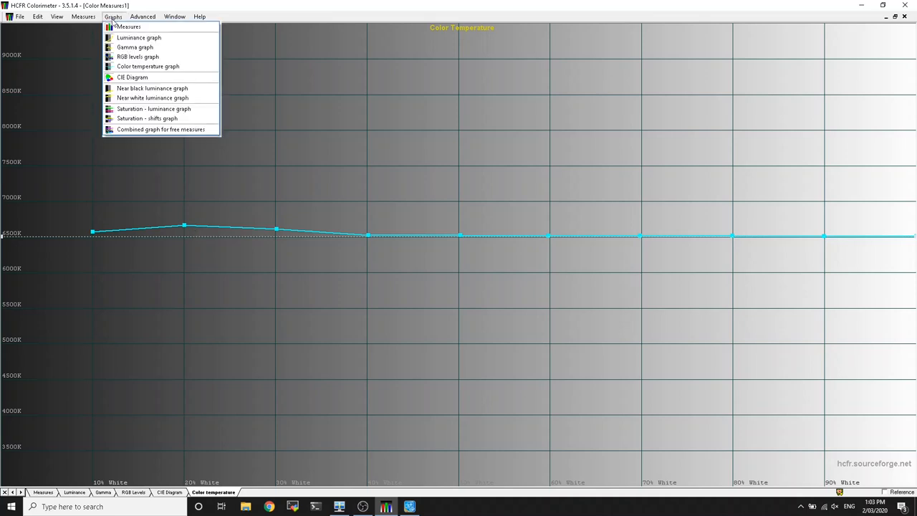
Step: Show the CIE chromaticity diagram plotting measured points against the Rec.709 triangle
{"action": "left_click", "coordinate": [132, 76]}
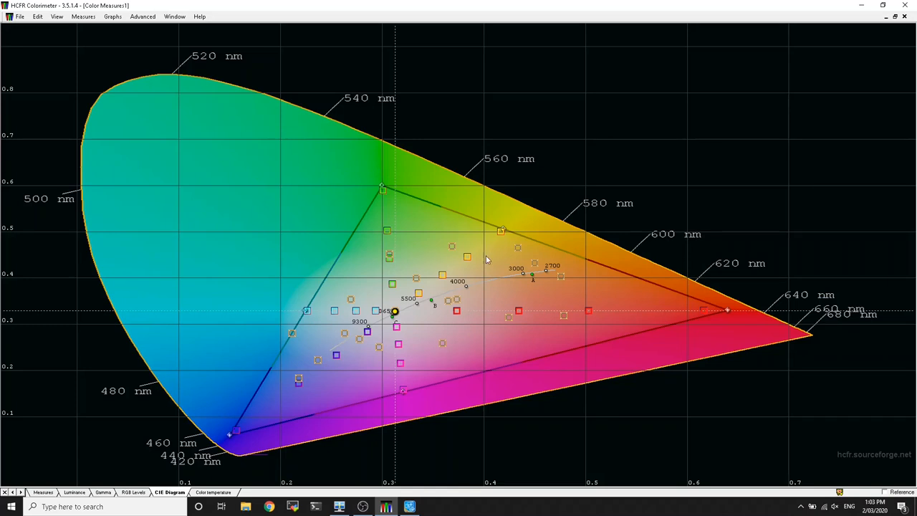
{"action": "mouse_move", "coordinate": [383, 328]}
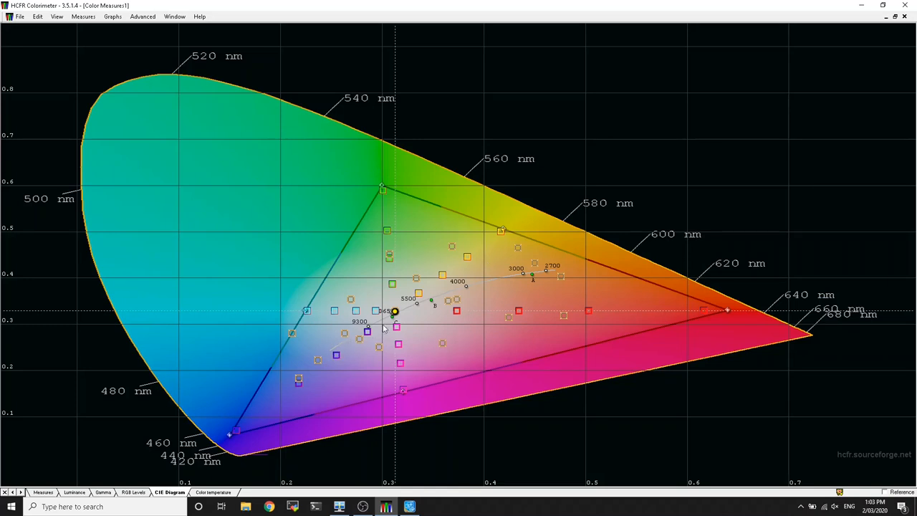
{"action": "mouse_move", "coordinate": [455, 298]}
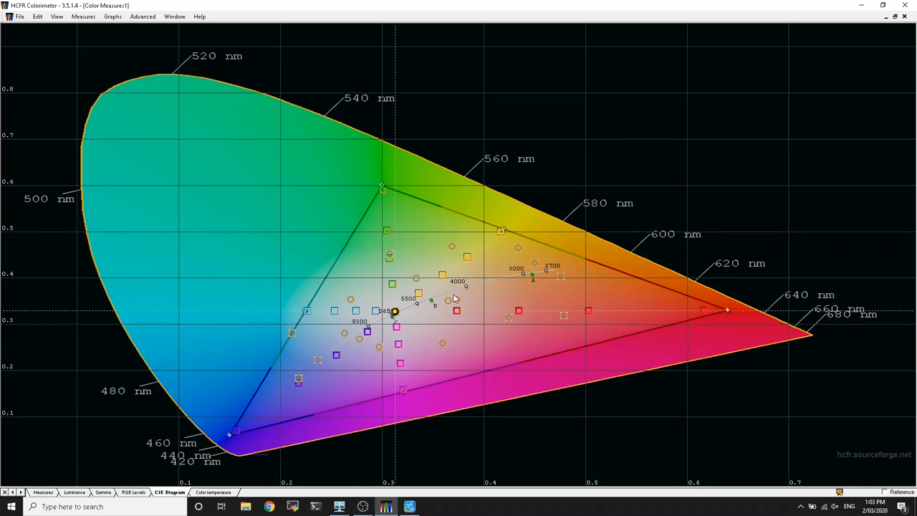
{"action": "mouse_move", "coordinate": [543, 276]}
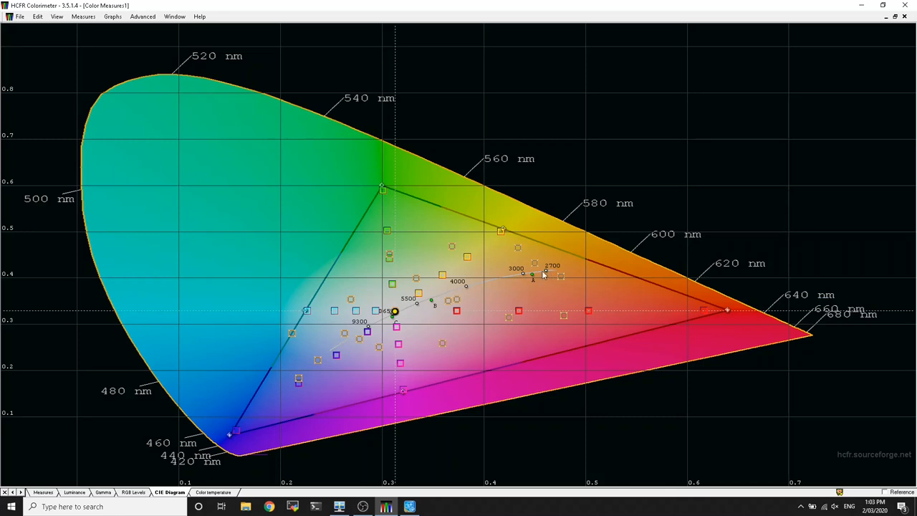
{"action": "mouse_move", "coordinate": [534, 277]}
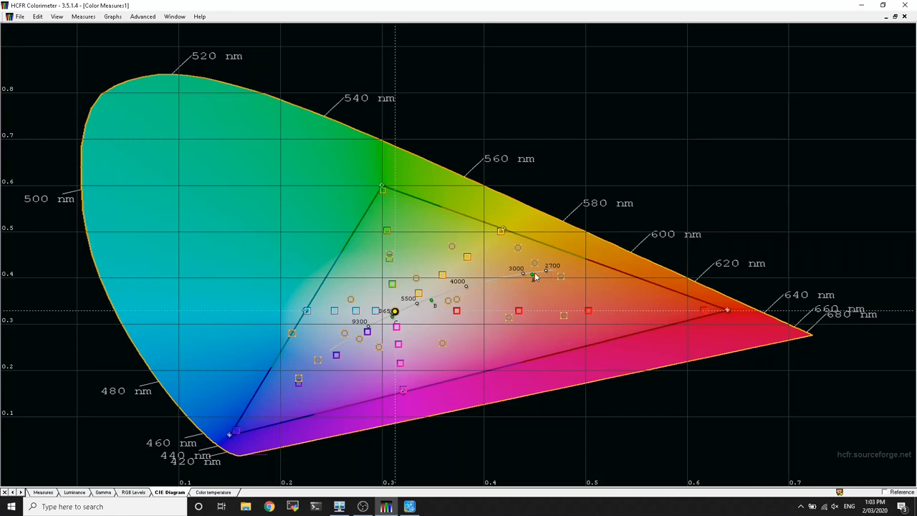
{"action": "mouse_move", "coordinate": [165, 99]}
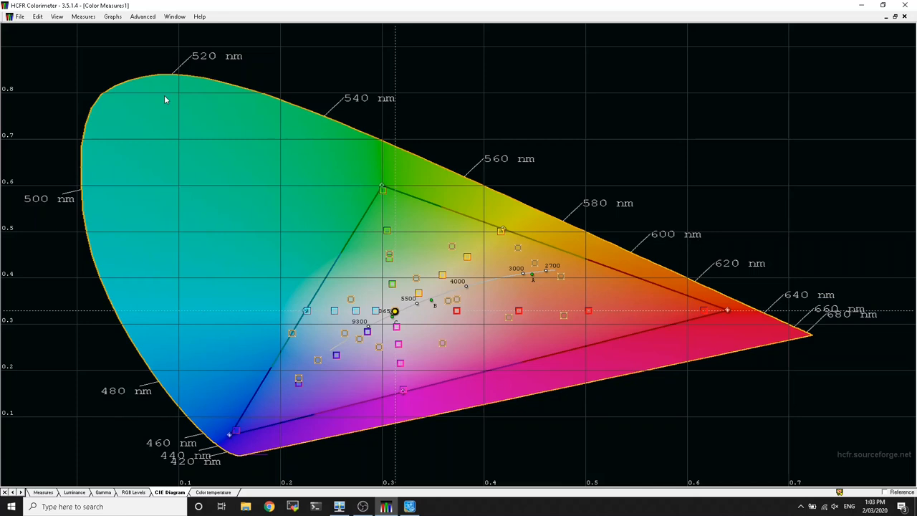
{"action": "mouse_move", "coordinate": [380, 323]}
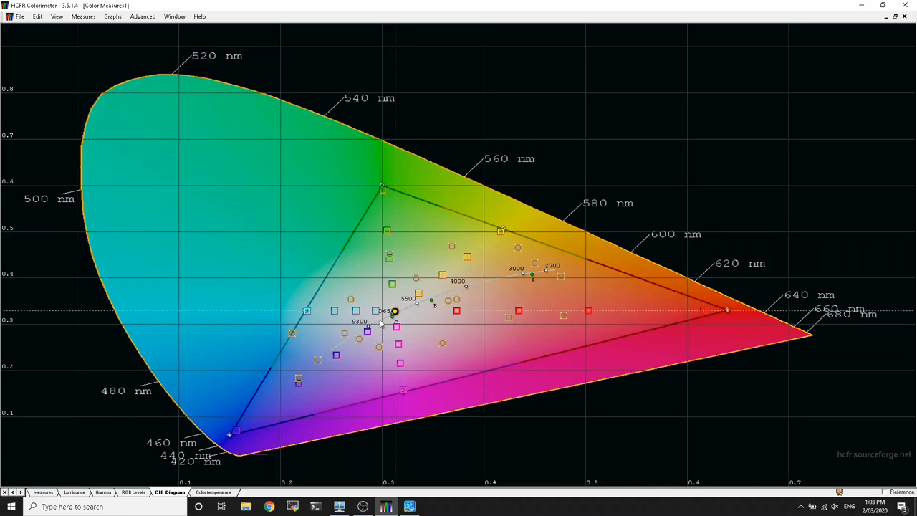
{"action": "mouse_move", "coordinate": [394, 311]}
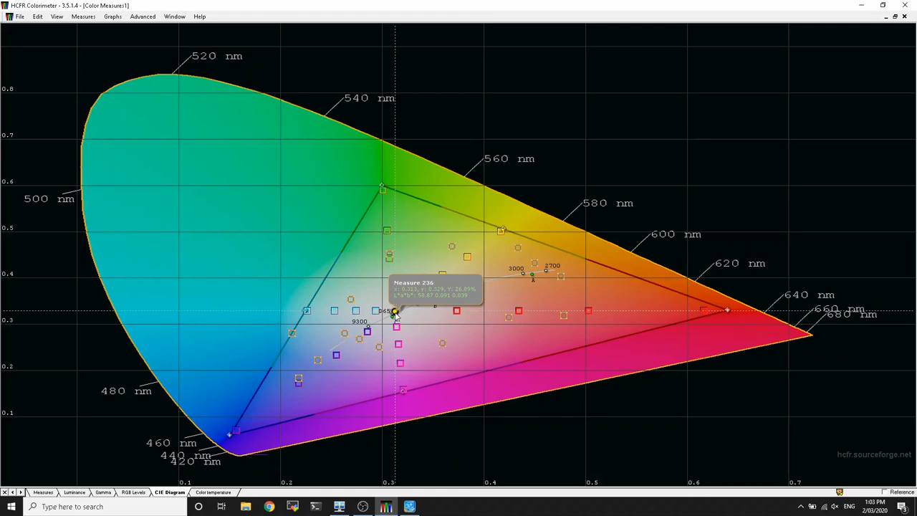
{"action": "mouse_move", "coordinate": [250, 121]}
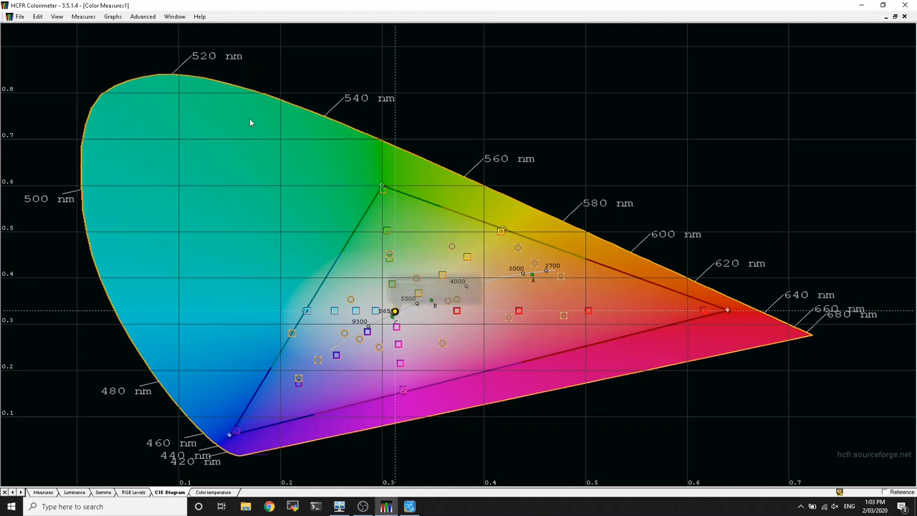
Step: Return to the grayscale table showing 100% white at 60.6 cd/m² and Delta E 0.2
{"action": "left_click", "coordinate": [113, 16]}
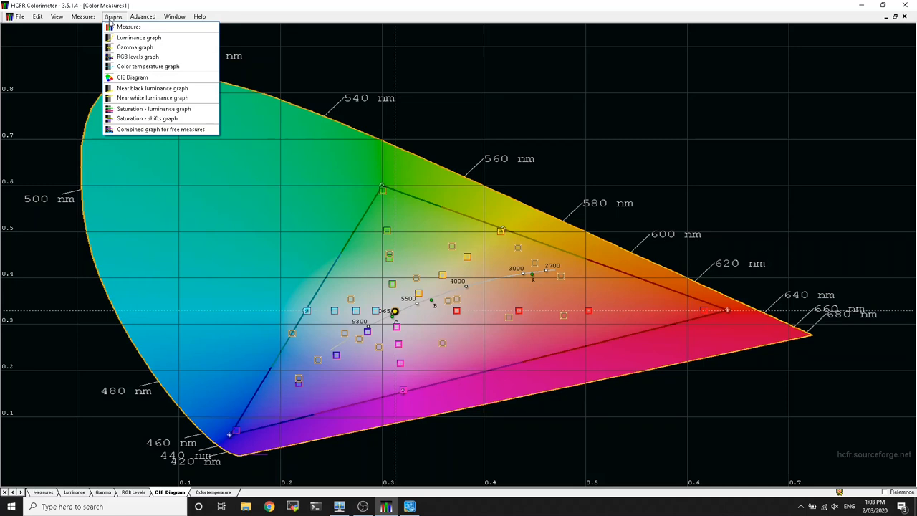
{"action": "left_click", "coordinate": [83, 16]}
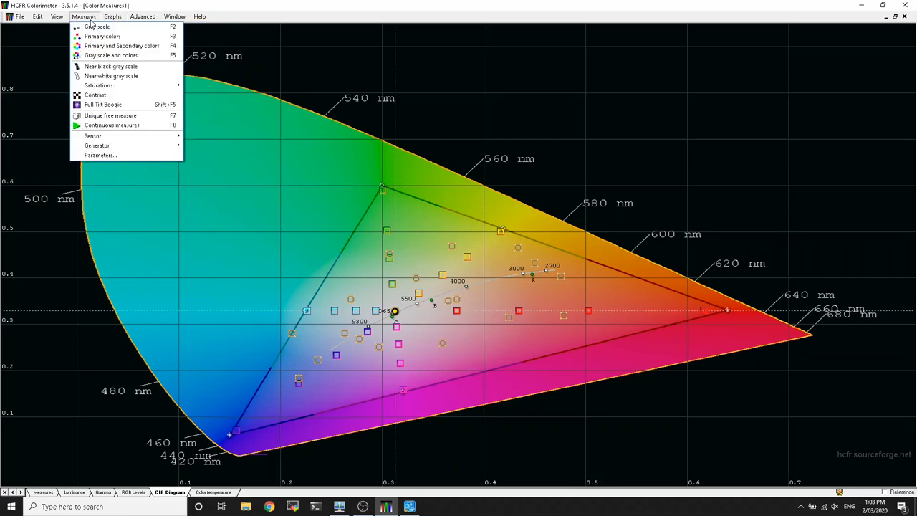
{"action": "left_click", "coordinate": [99, 27]}
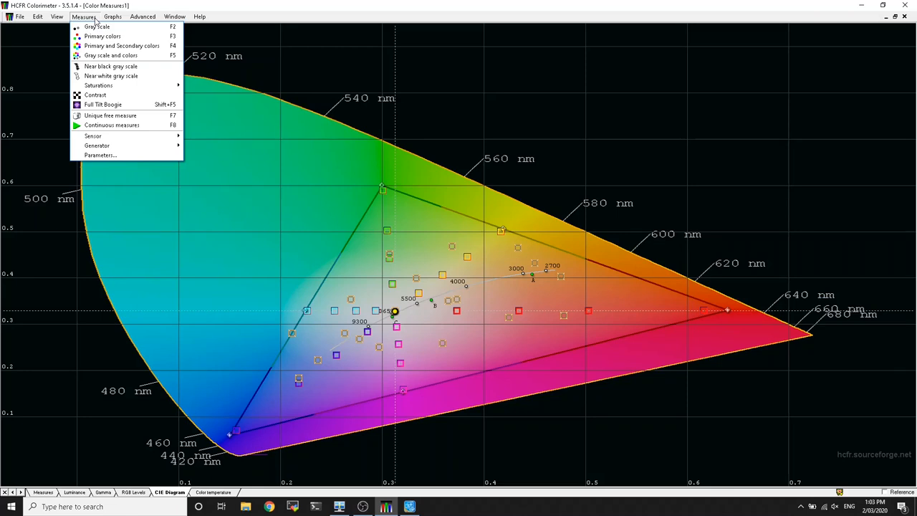
{"action": "left_click", "coordinate": [99, 27]}
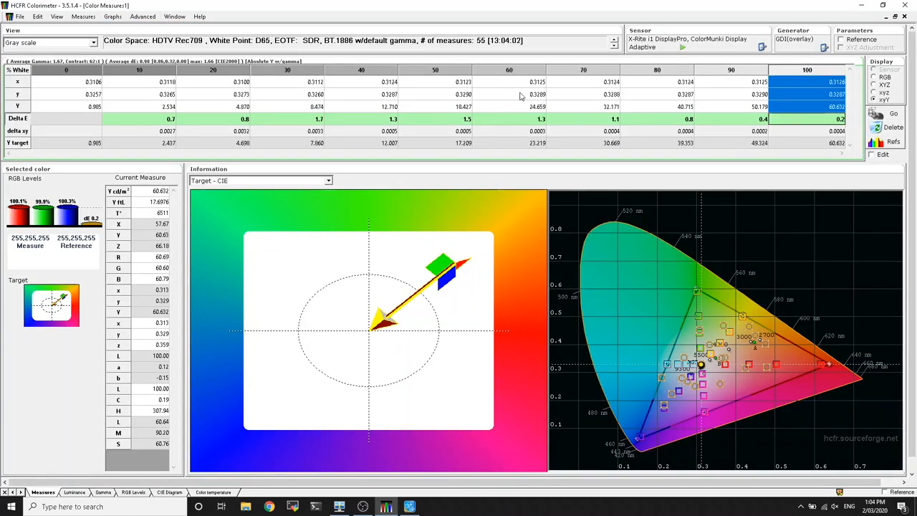
Step: Re-measure 100% white at 115.0 cd/m², turning the 20–90% steps red
{"action": "left_click", "coordinate": [113, 17]}
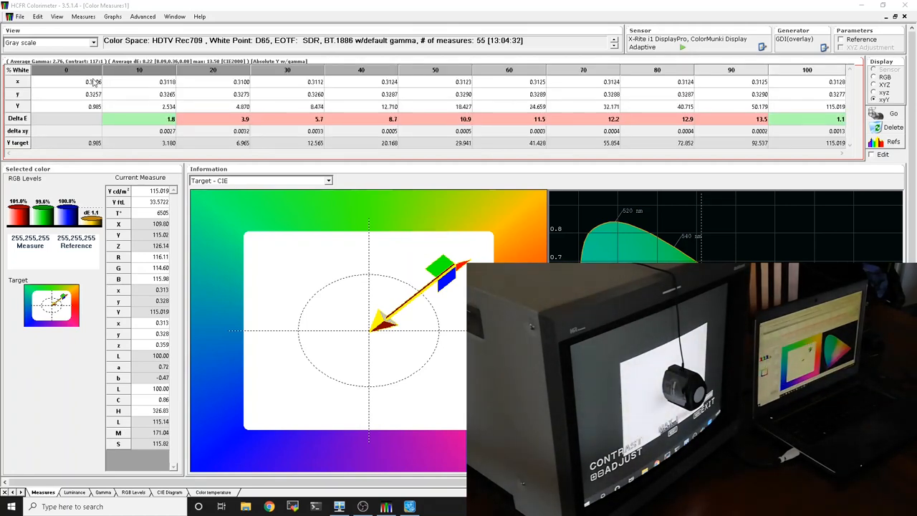
Step: Run a full grayscale sweep at the brighter white of about 115 cd/m²
{"action": "left_click", "coordinate": [83, 16]}
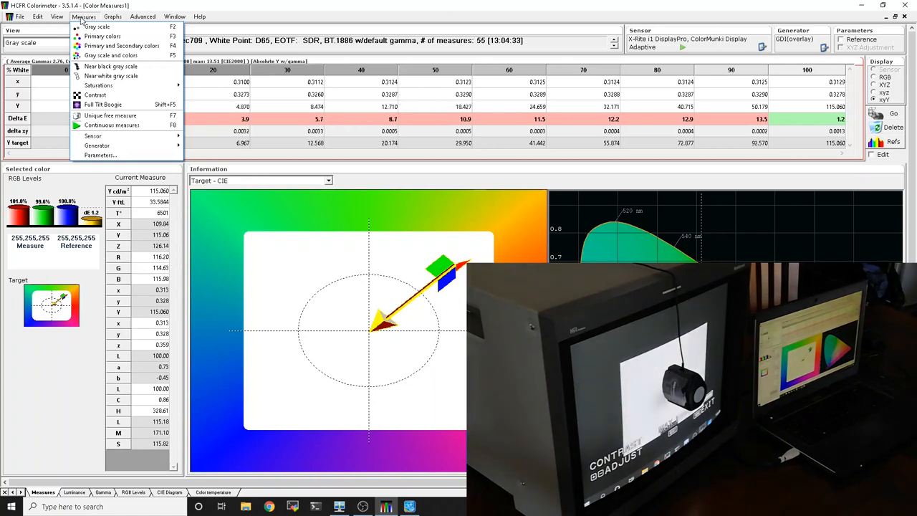
{"action": "left_click", "coordinate": [110, 115]}
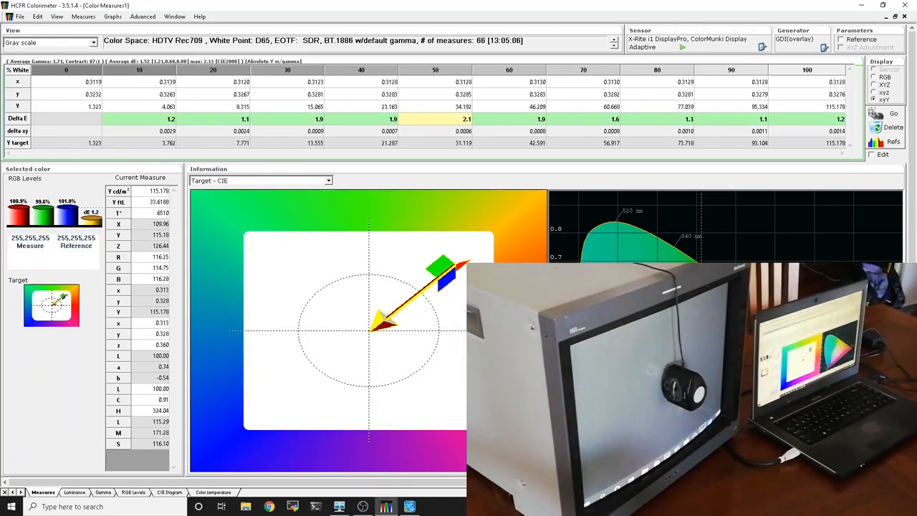
{"action": "mouse_move", "coordinate": [823, 255]}
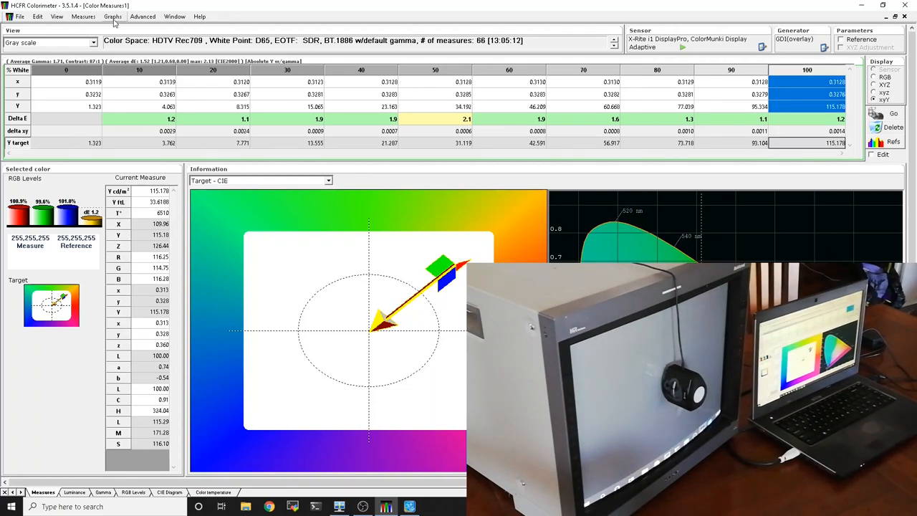
{"action": "left_click", "coordinate": [113, 17]}
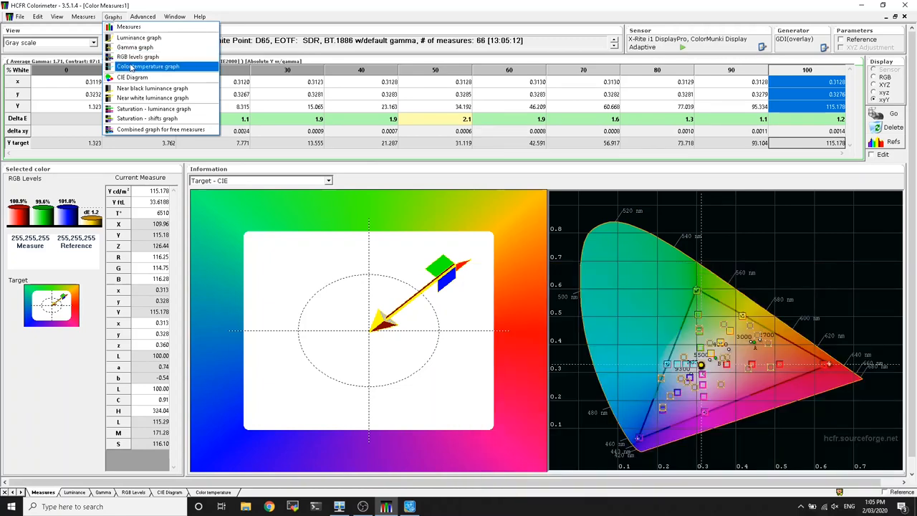
{"action": "mouse_move", "coordinate": [138, 37]}
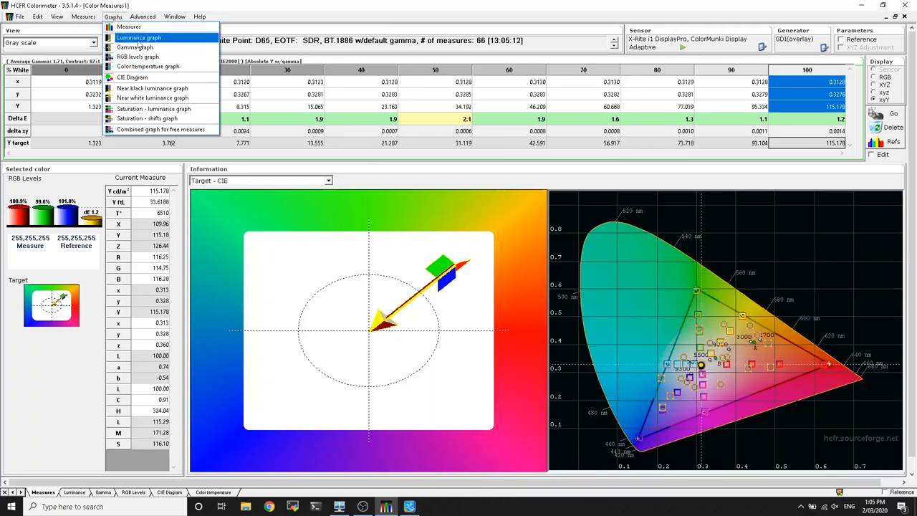
{"action": "left_click", "coordinate": [138, 37]}
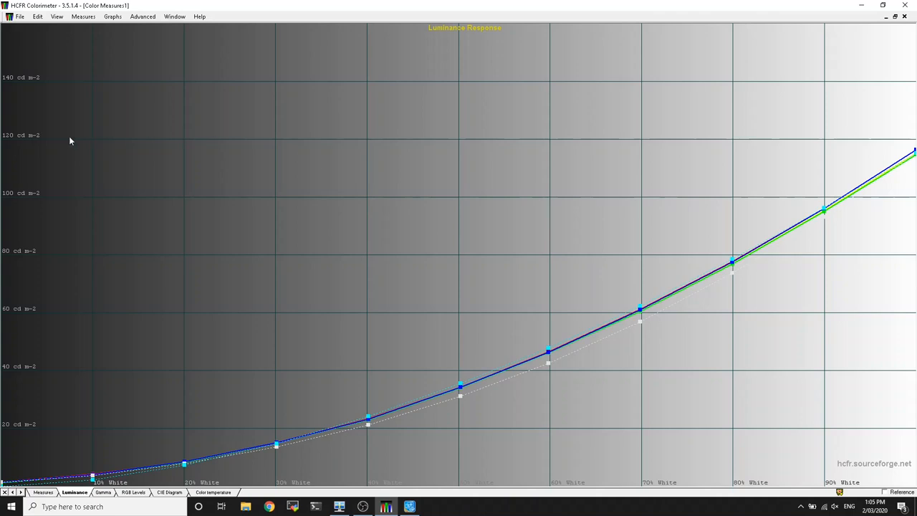
{"action": "mouse_move", "coordinate": [855, 133]}
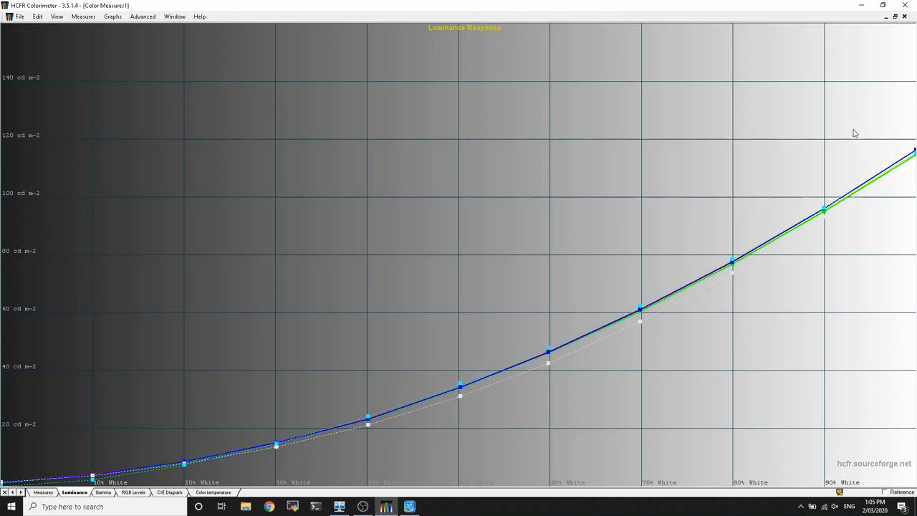
{"action": "left_click", "coordinate": [84, 17]}
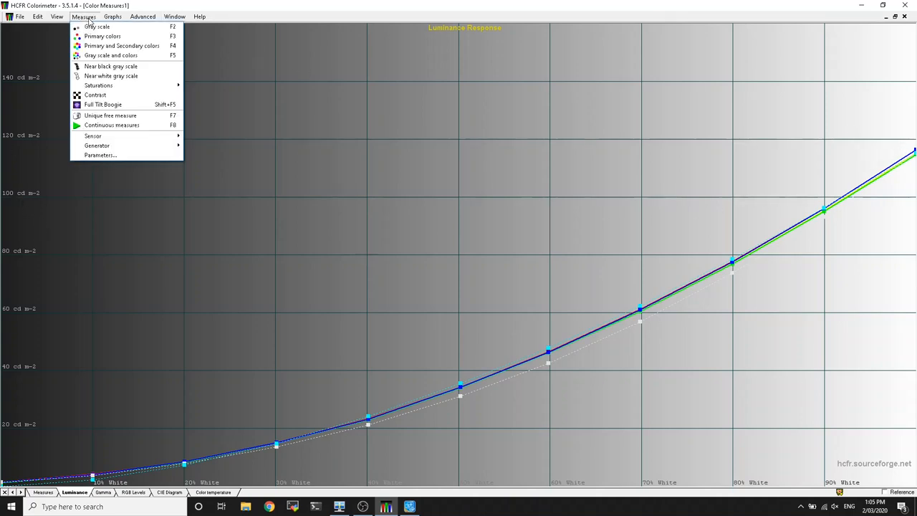
{"action": "mouse_move", "coordinate": [110, 56]}
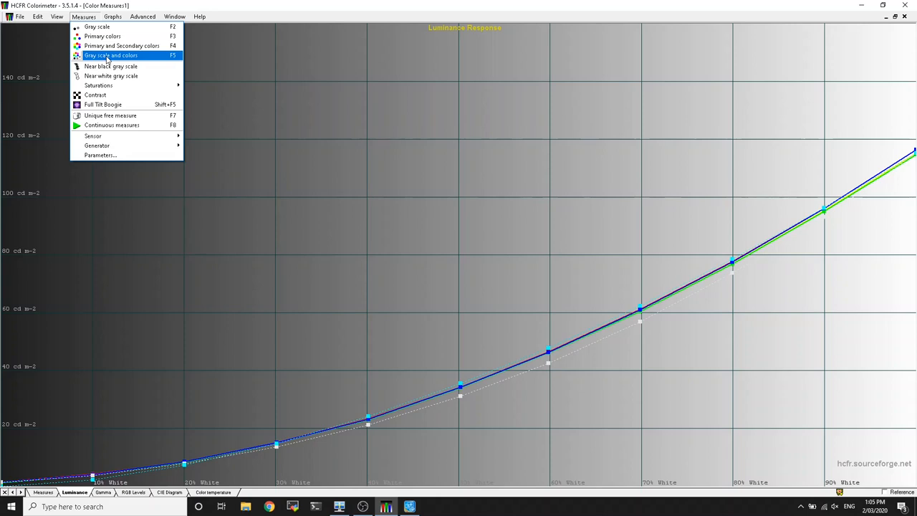
{"action": "mouse_move", "coordinate": [97, 27]}
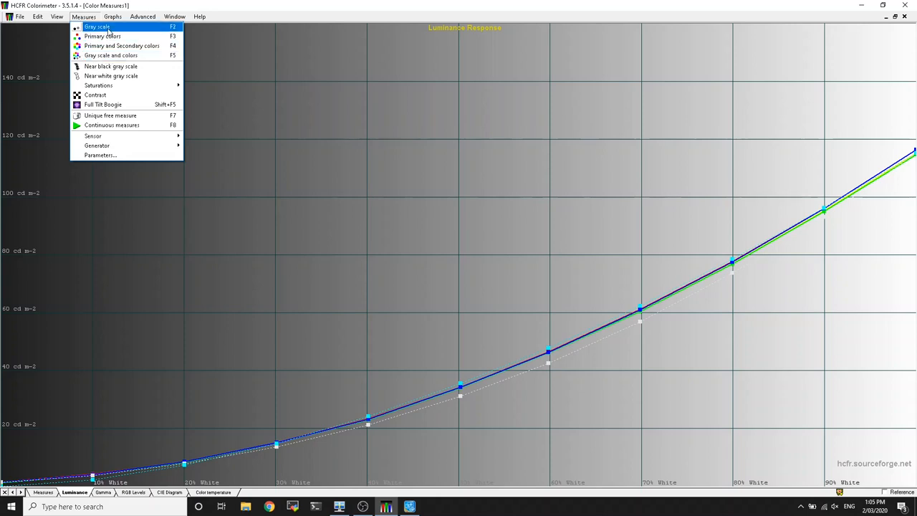
{"action": "left_click", "coordinate": [113, 17]}
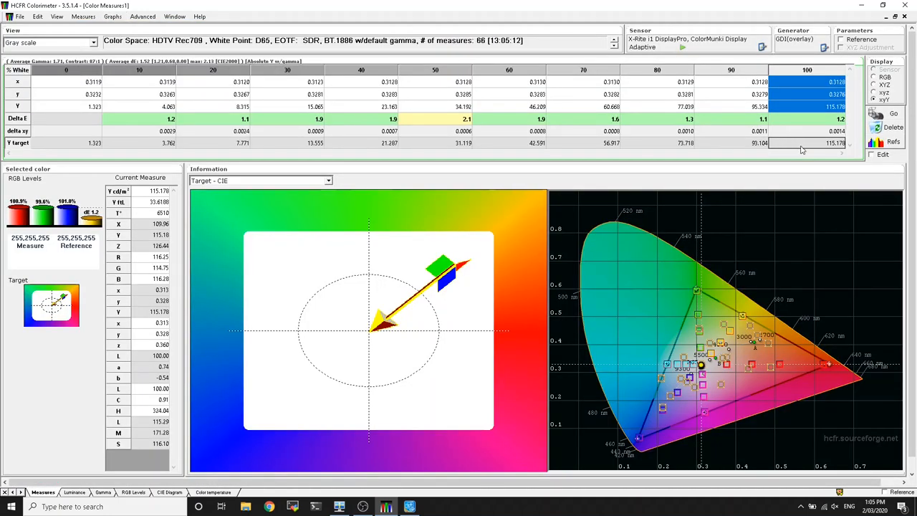
Step: Use continuous measures to bring white near 100 cd/m², then re-sweep the grayscale
{"action": "left_click", "coordinate": [113, 16]}
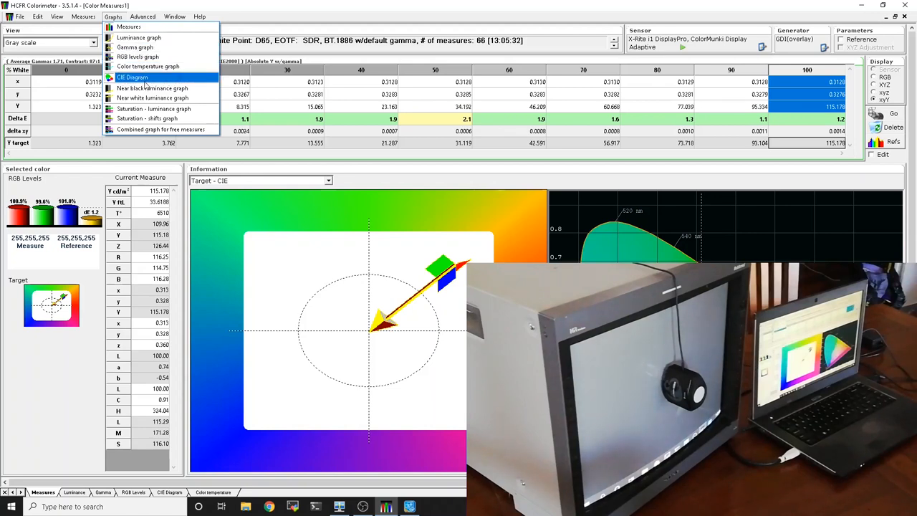
{"action": "left_click", "coordinate": [84, 15]}
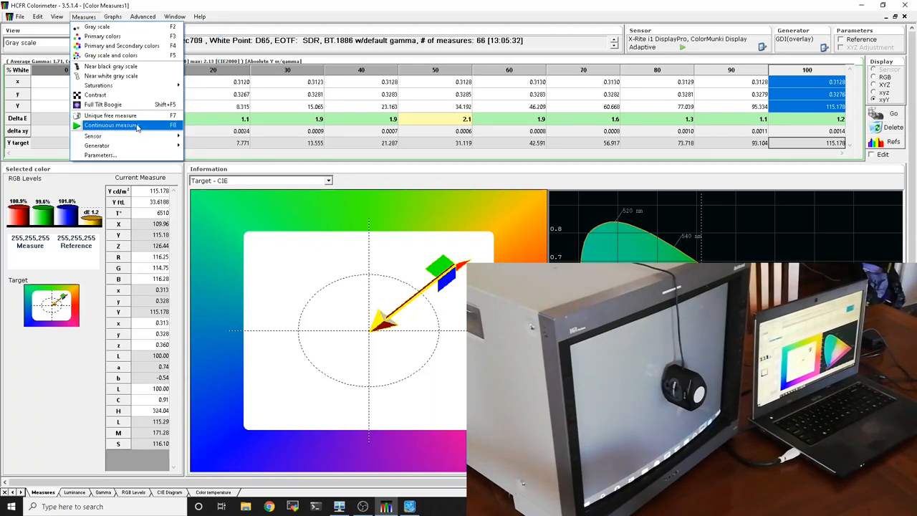
{"action": "left_click", "coordinate": [111, 125]}
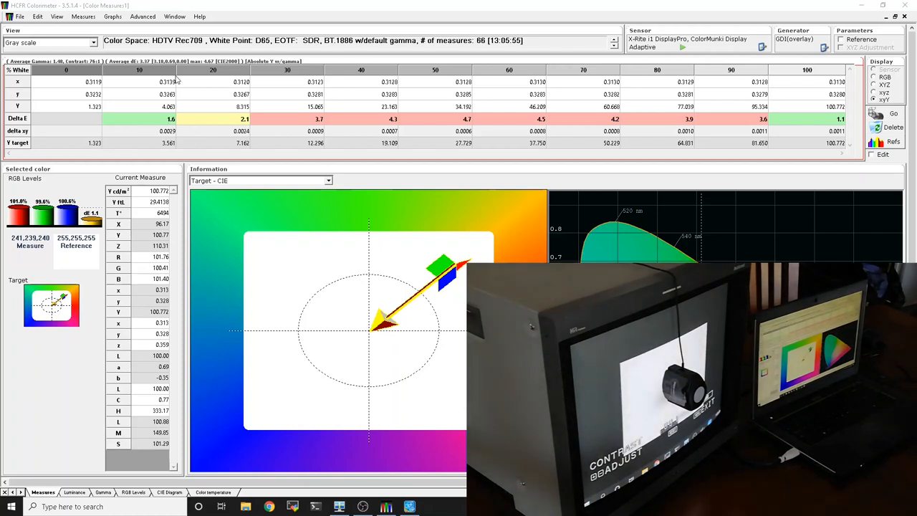
{"action": "left_click", "coordinate": [113, 16]}
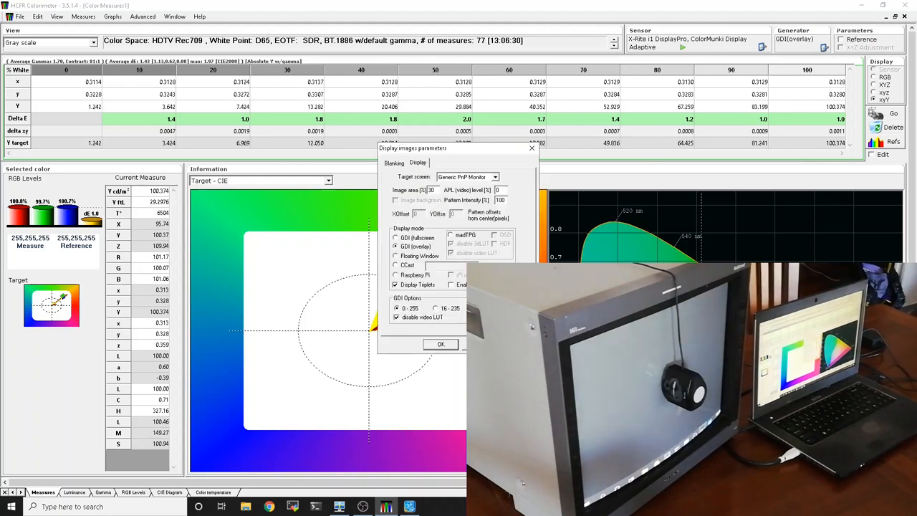
Step: Close the display image settings and show the RGB levels balance graph for the new sweep
{"action": "left_click", "coordinate": [440, 344]}
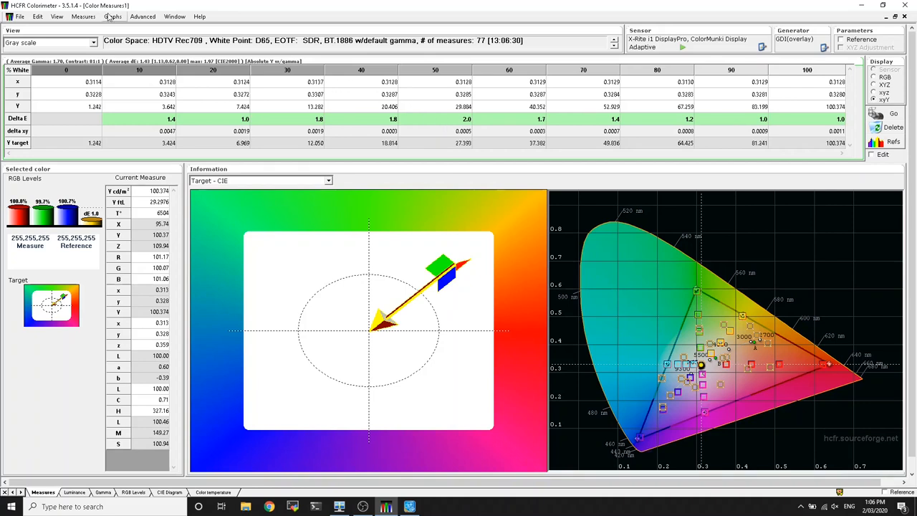
{"action": "left_click", "coordinate": [113, 16]}
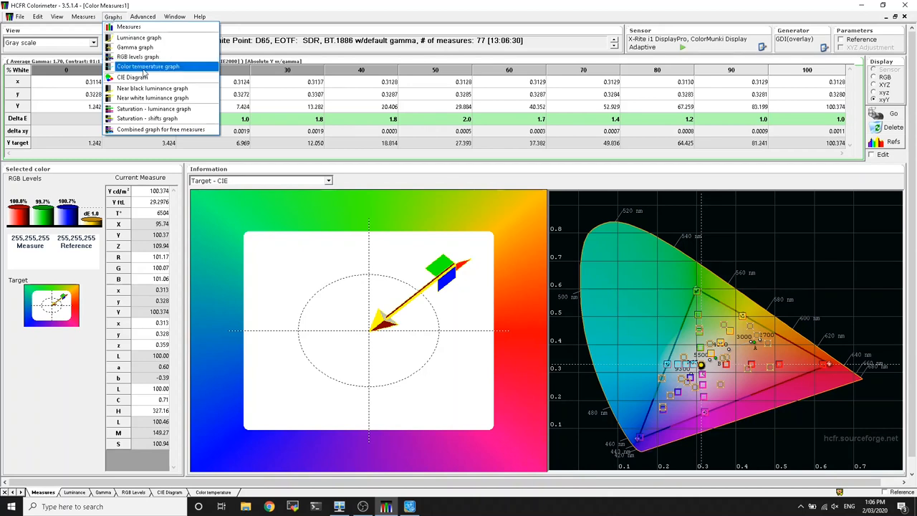
{"action": "left_click", "coordinate": [138, 55]}
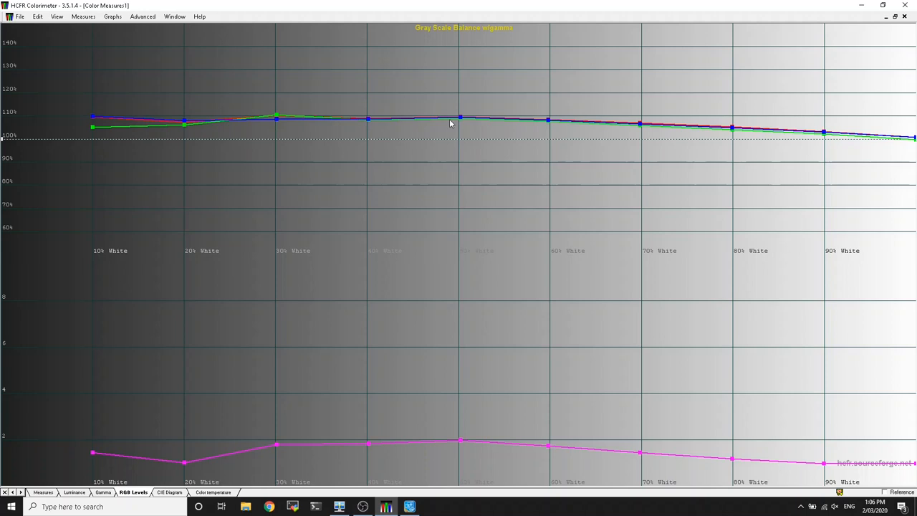
{"action": "mouse_move", "coordinate": [763, 129]}
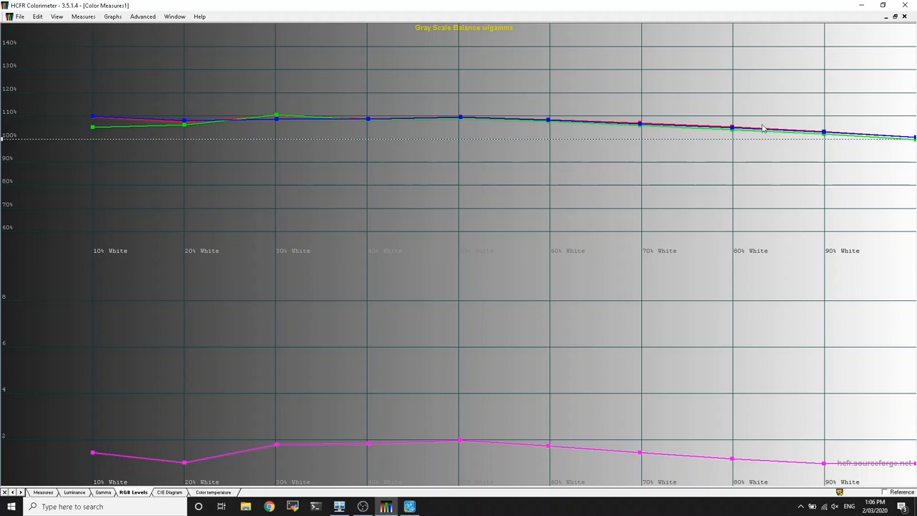